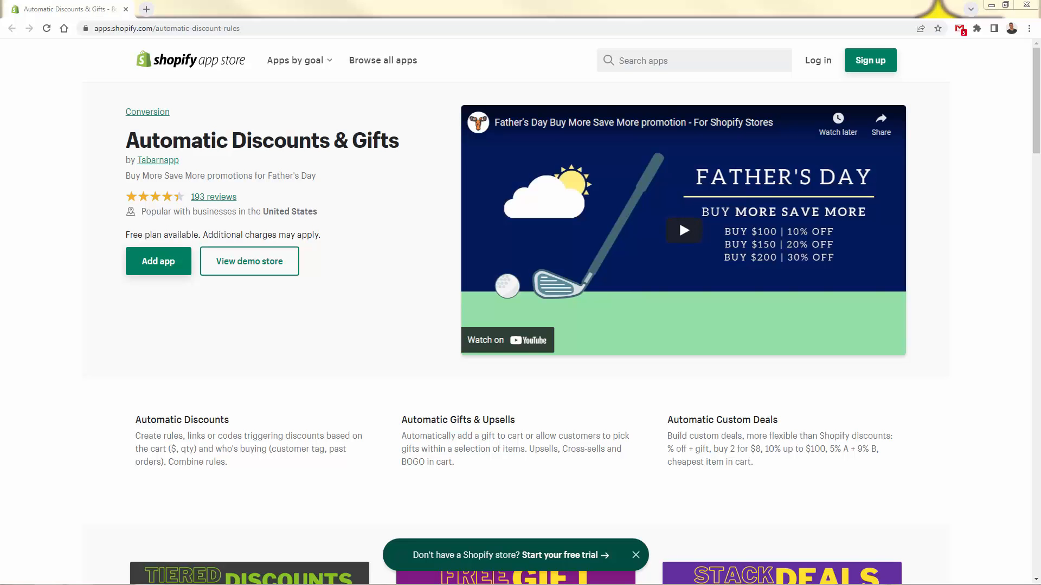
pyautogui.moveTo(183, 237)
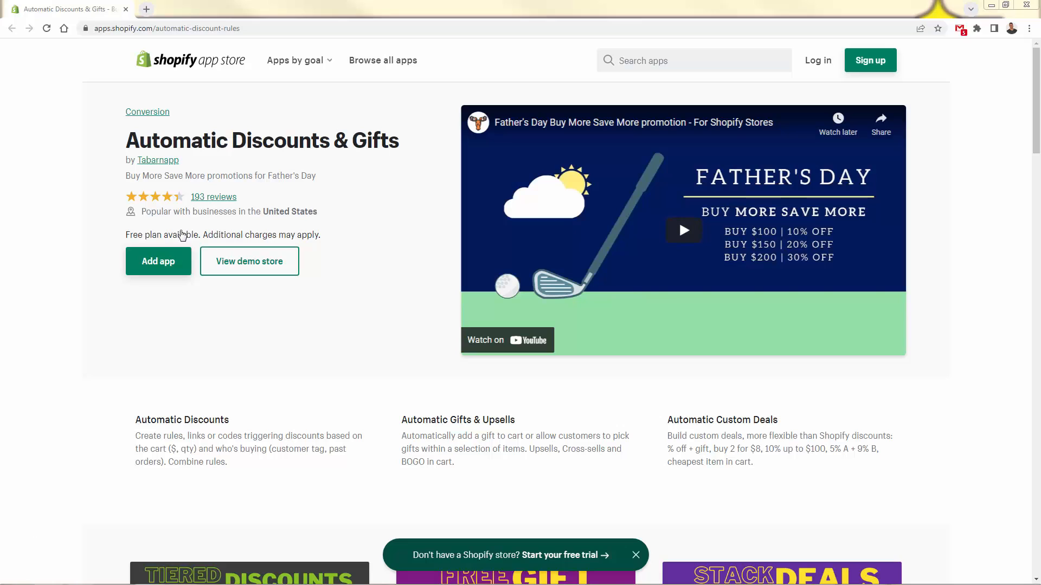
pyautogui.moveTo(70, 548)
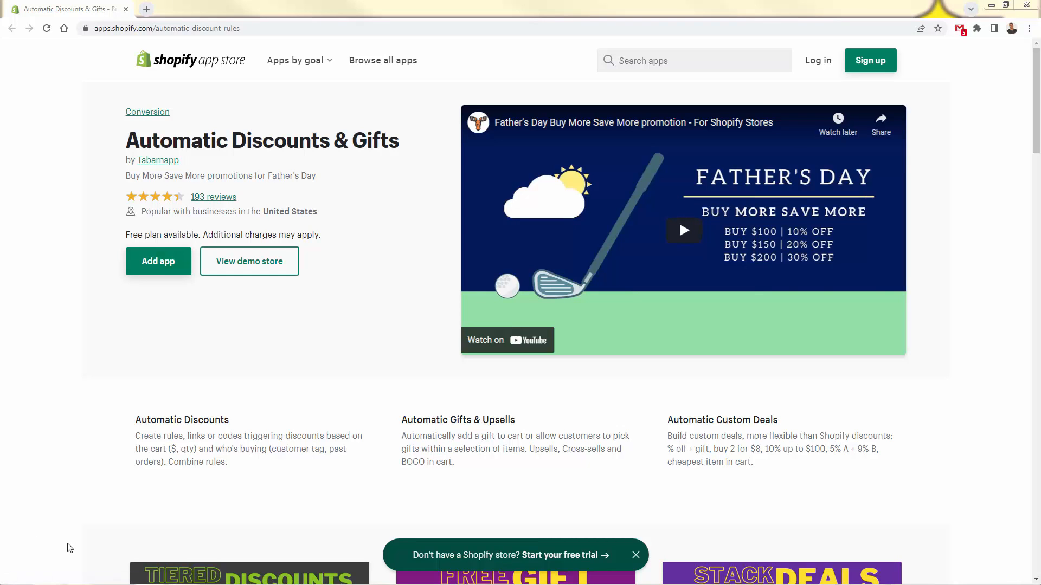
pyautogui.moveTo(104, 431)
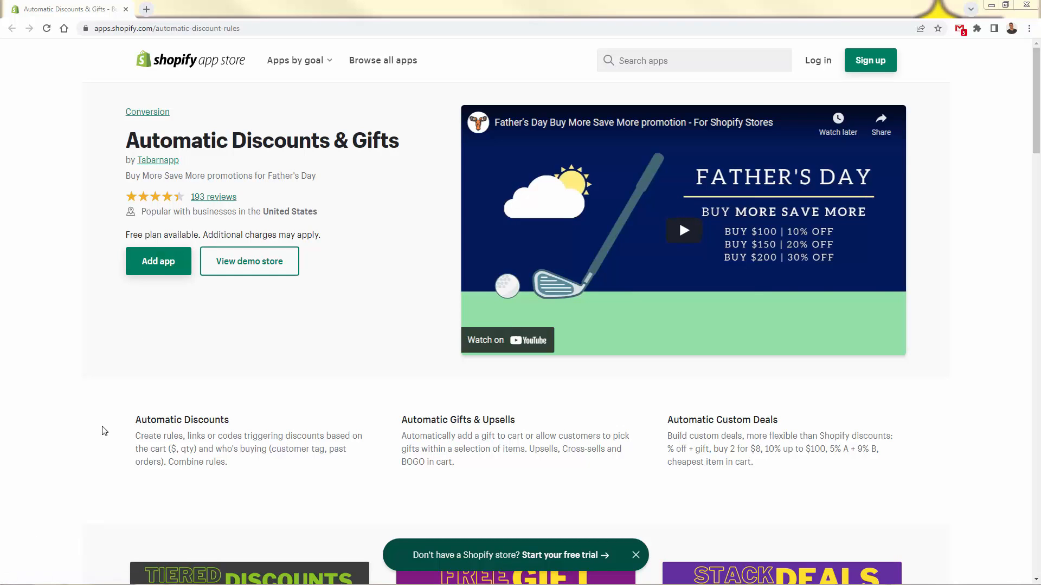
pyautogui.moveTo(97, 433)
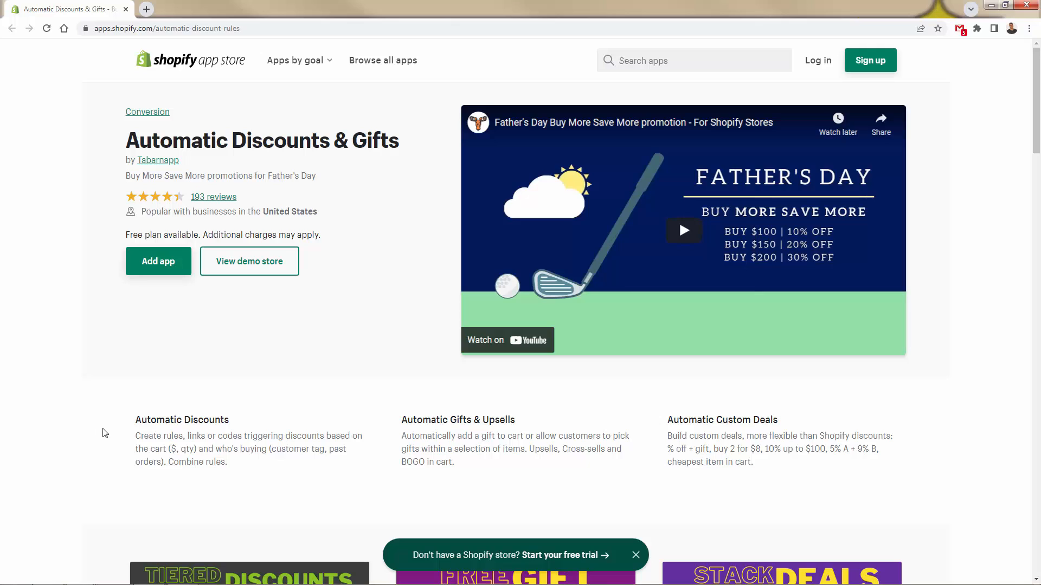
pyautogui.moveTo(89, 446)
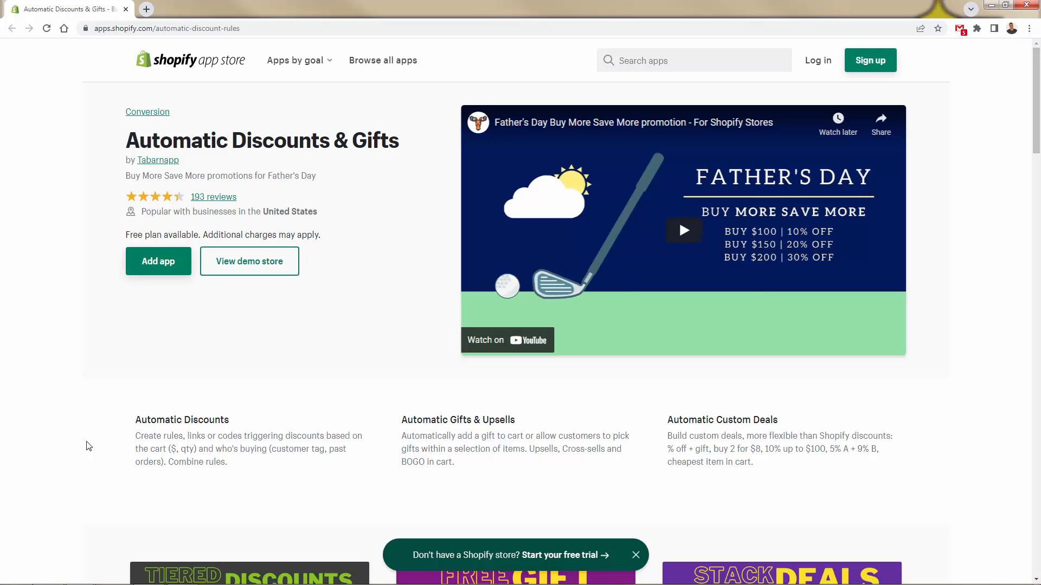
# Scroll the Automatic Discounts & Gifts listing down to its Tiered Discounts and Free Gift screenshots.
pyautogui.scroll(-3)
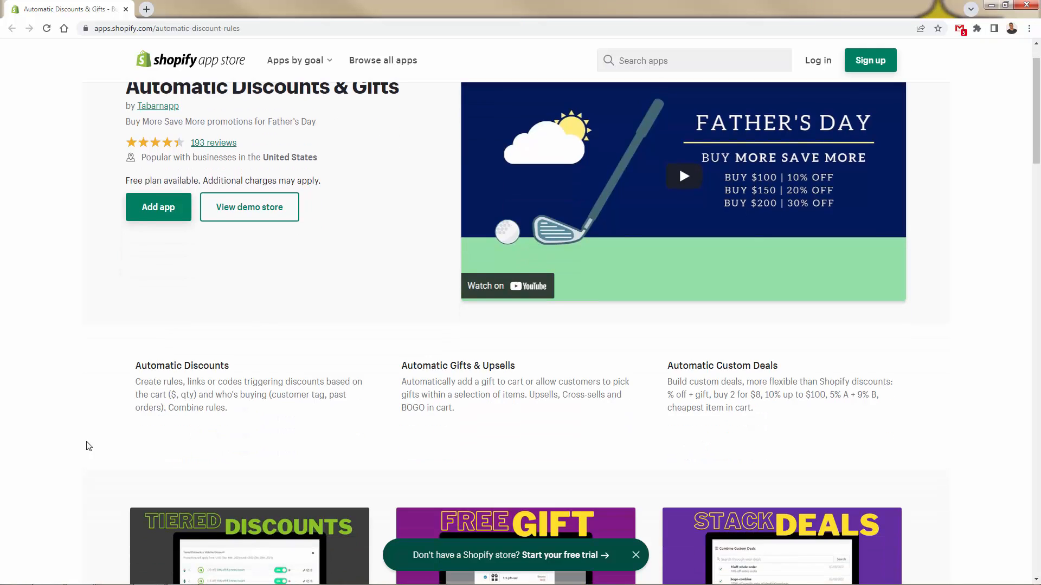
pyautogui.scroll(-3)
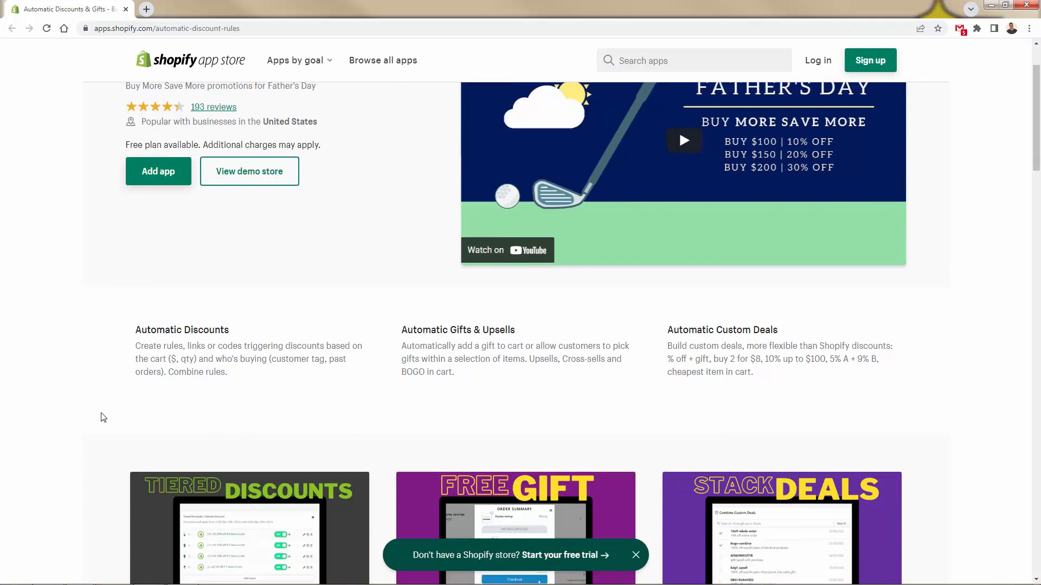
pyautogui.scroll(-3)
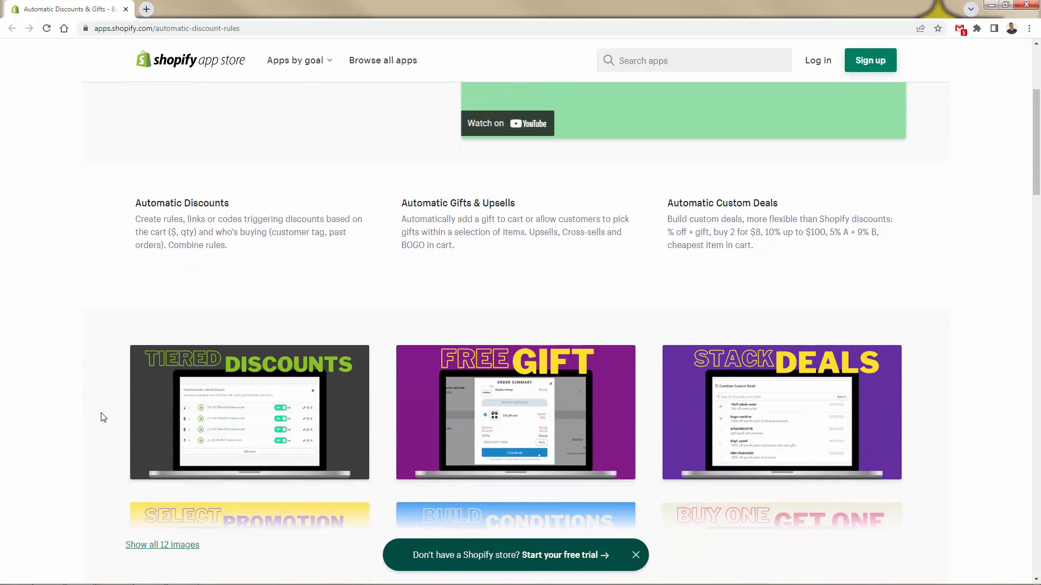
# Enlarge the Tiered Discounts screenshot showing four tiers from 5% to 20% off.
pyautogui.click(249, 412)
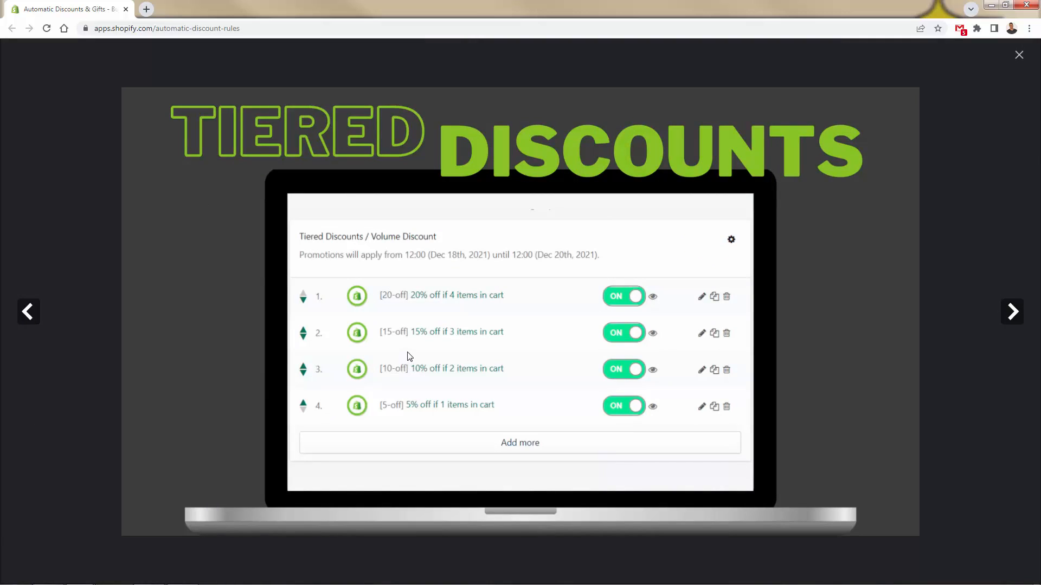
pyautogui.moveTo(401, 359)
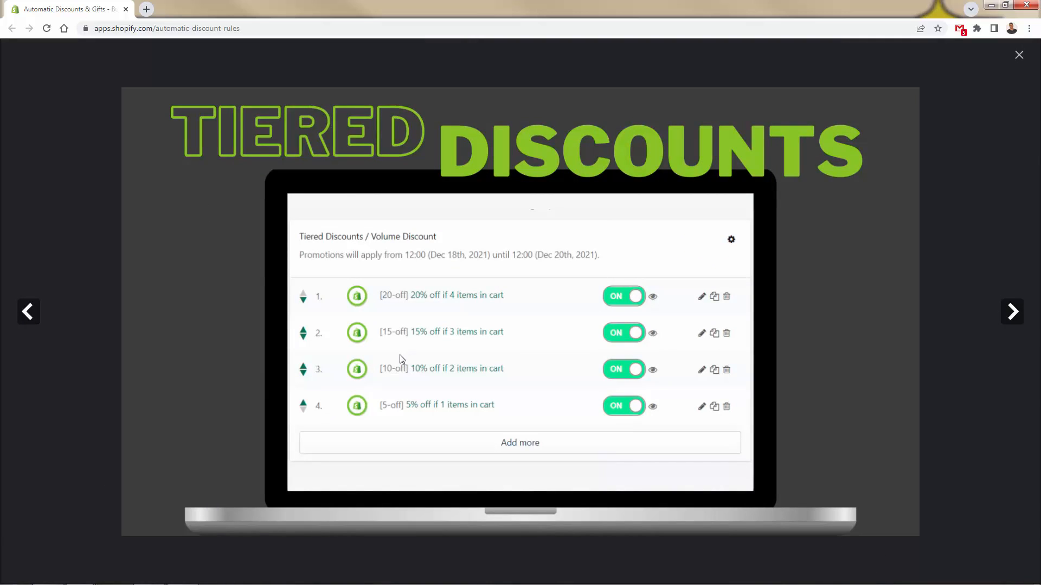
pyautogui.moveTo(1018, 326)
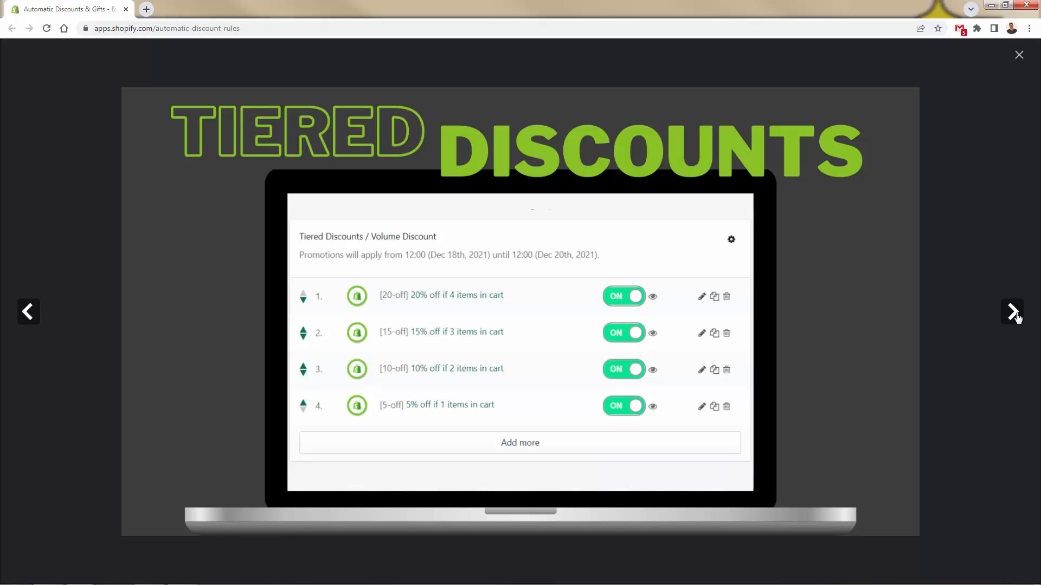
pyautogui.moveTo(395, 393)
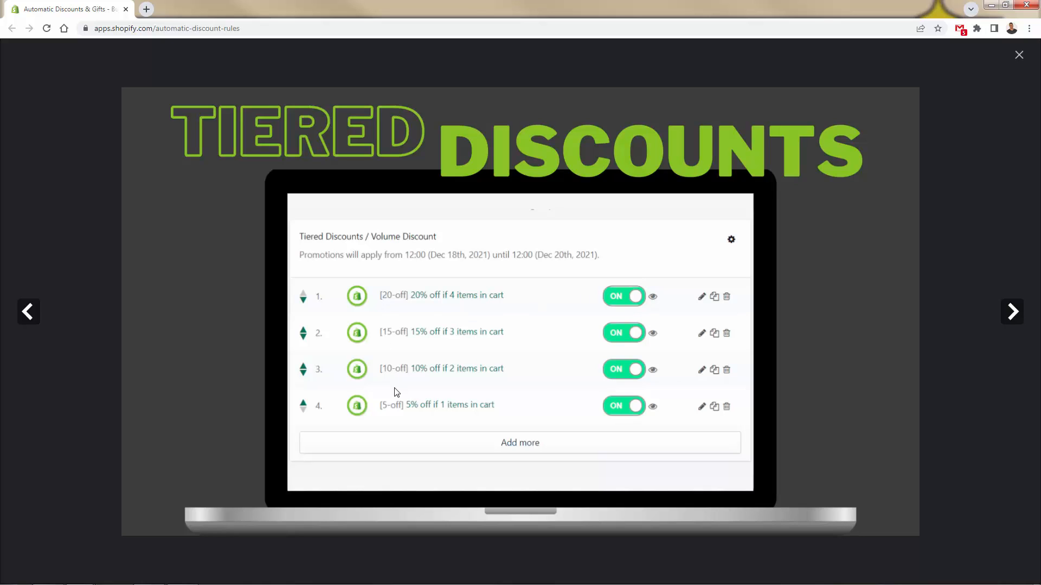
pyautogui.moveTo(416, 334)
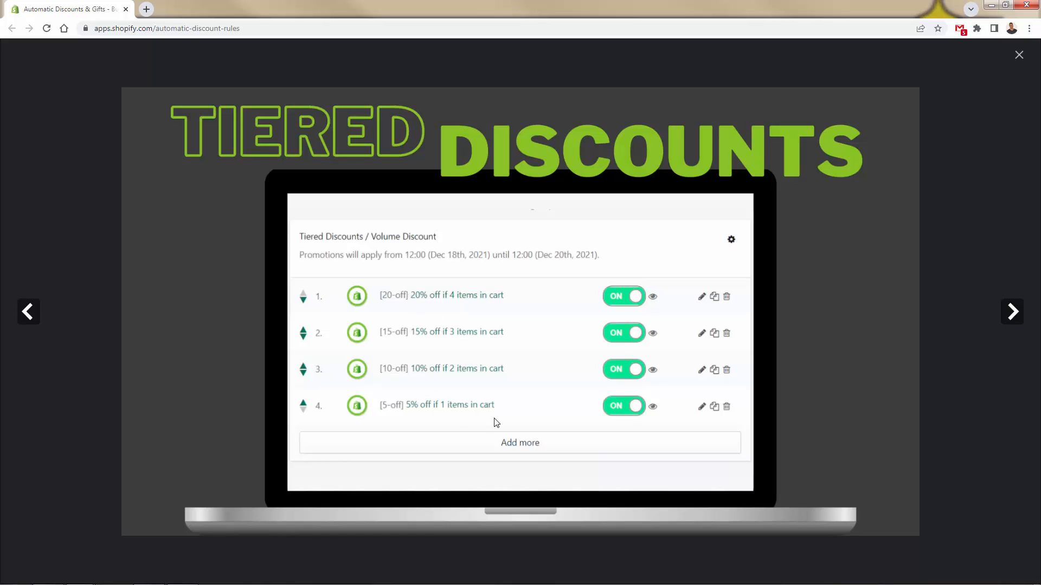
pyautogui.moveTo(1013, 313)
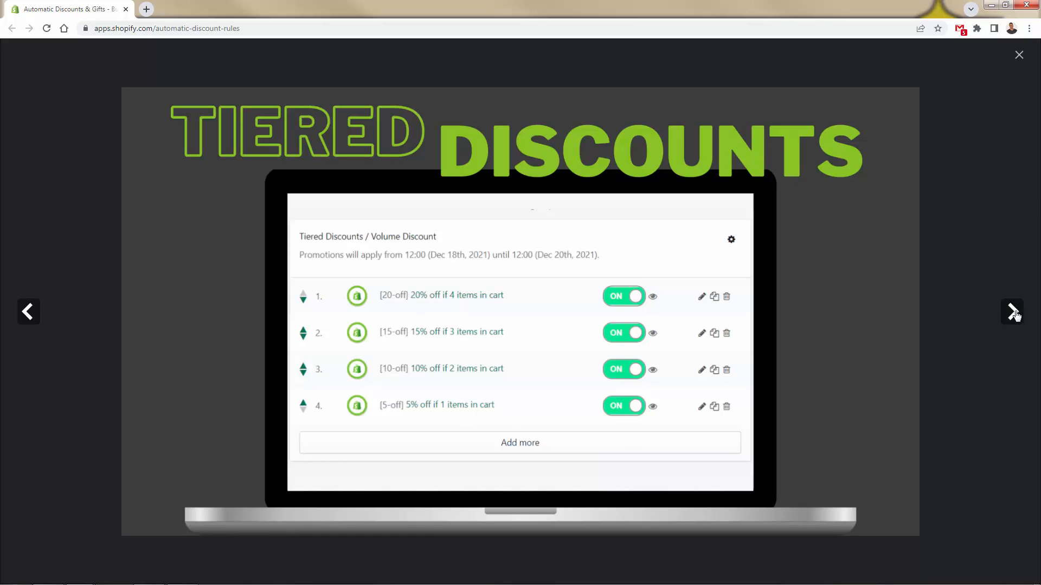
# Advance the image viewer to the Free Gift screenshot with the $15 gift card.
pyautogui.click(1011, 312)
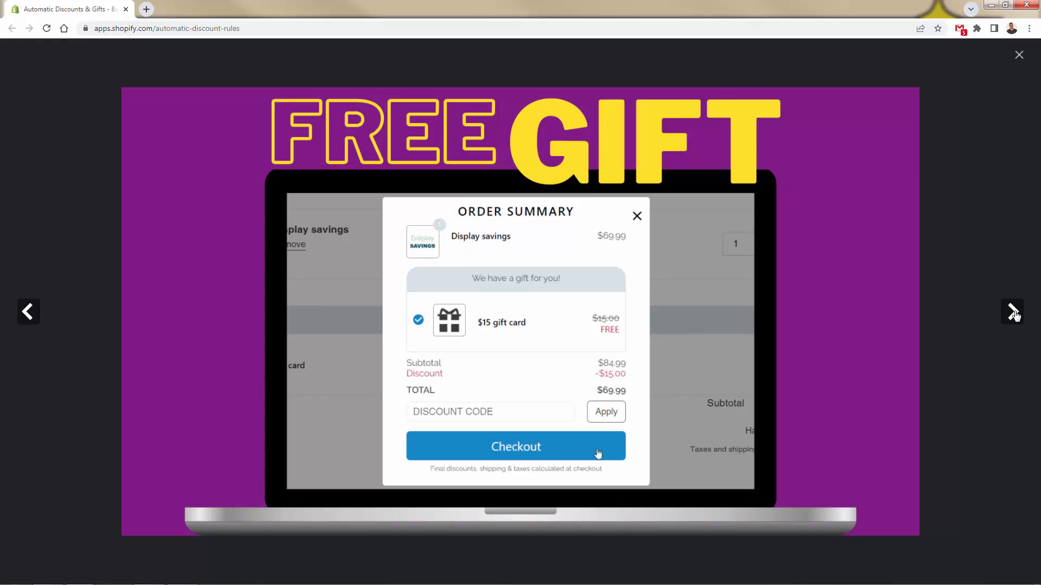
pyautogui.moveTo(443, 452)
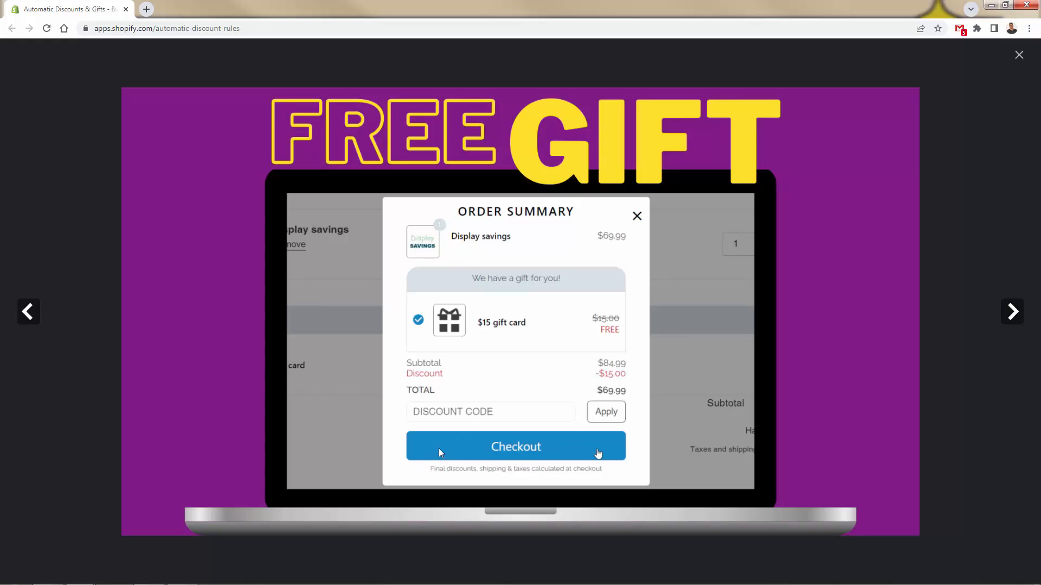
pyautogui.moveTo(474, 383)
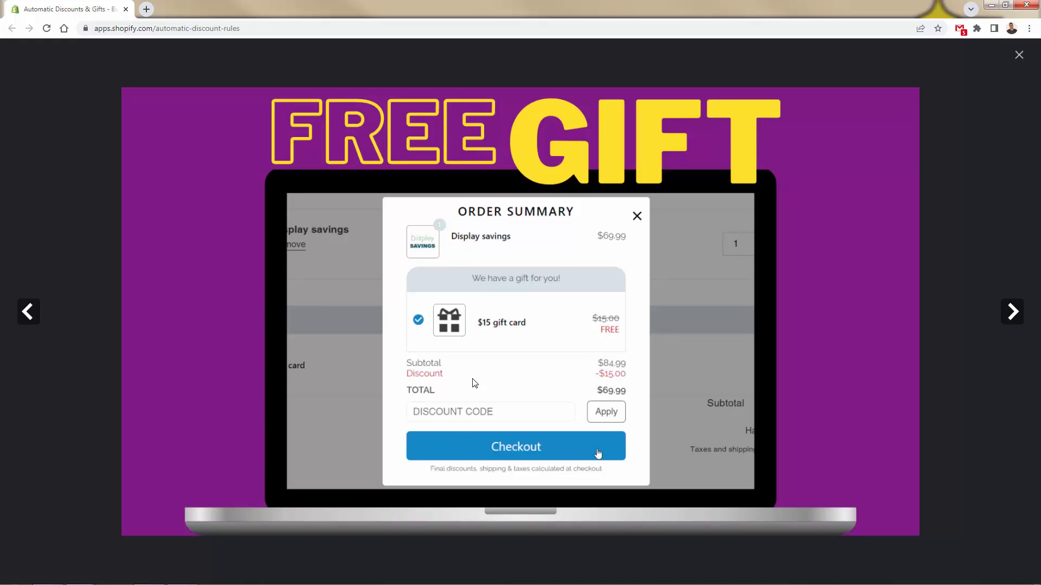
pyautogui.moveTo(483, 302)
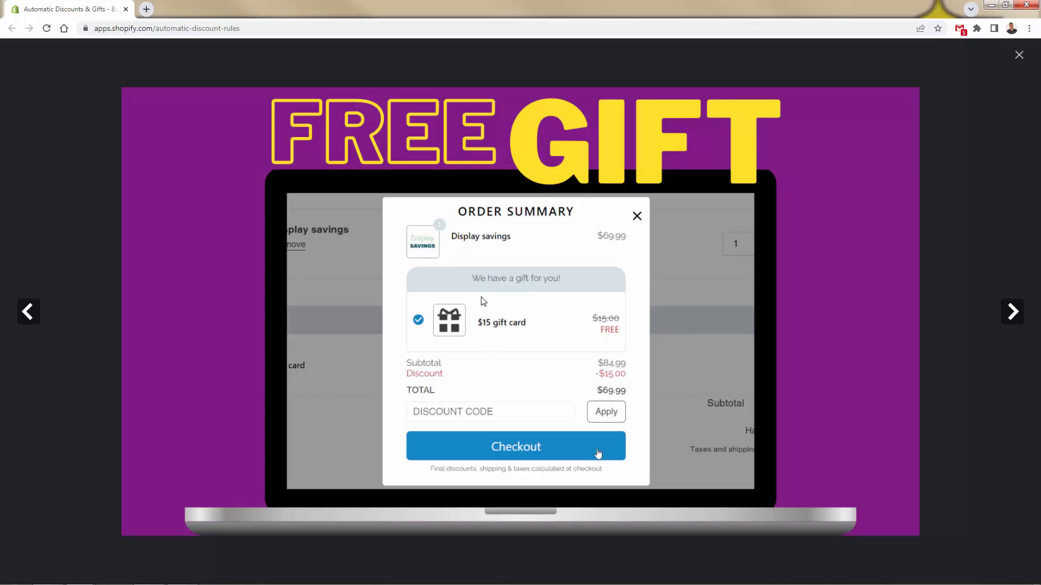
pyautogui.moveTo(481, 305)
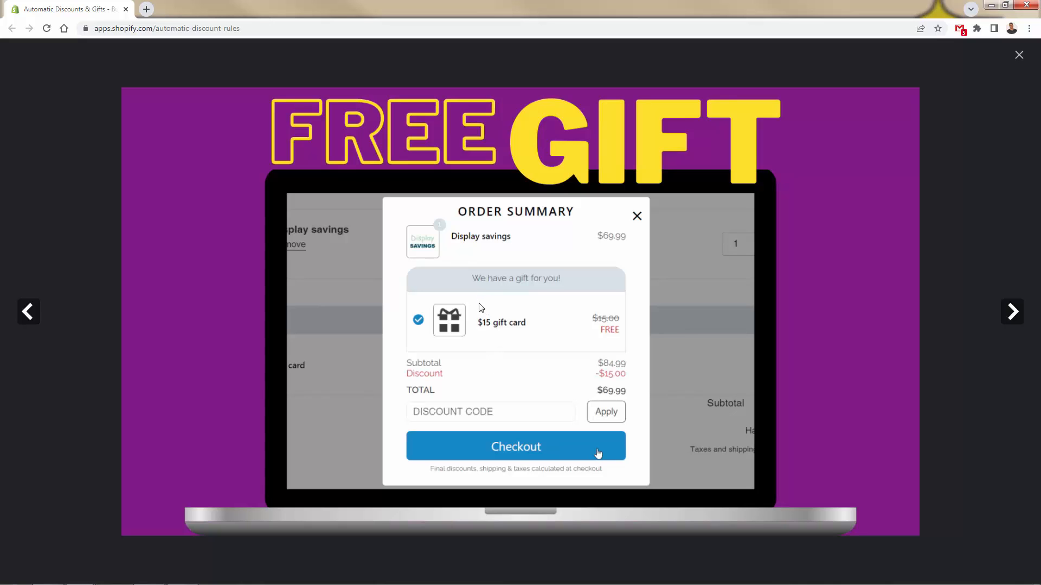
pyautogui.moveTo(505, 224)
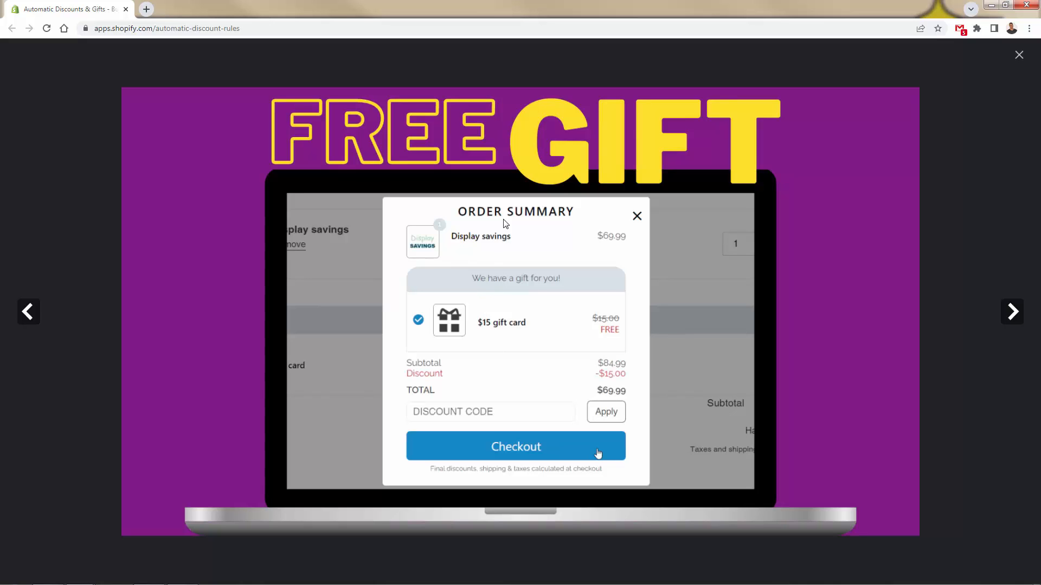
pyautogui.moveTo(985, 319)
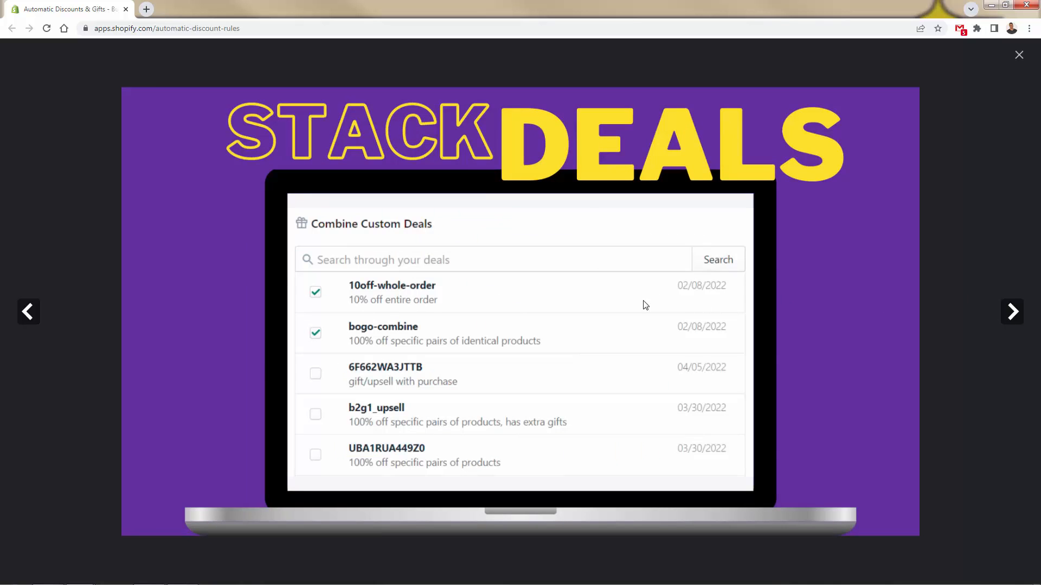
pyautogui.moveTo(1012, 310)
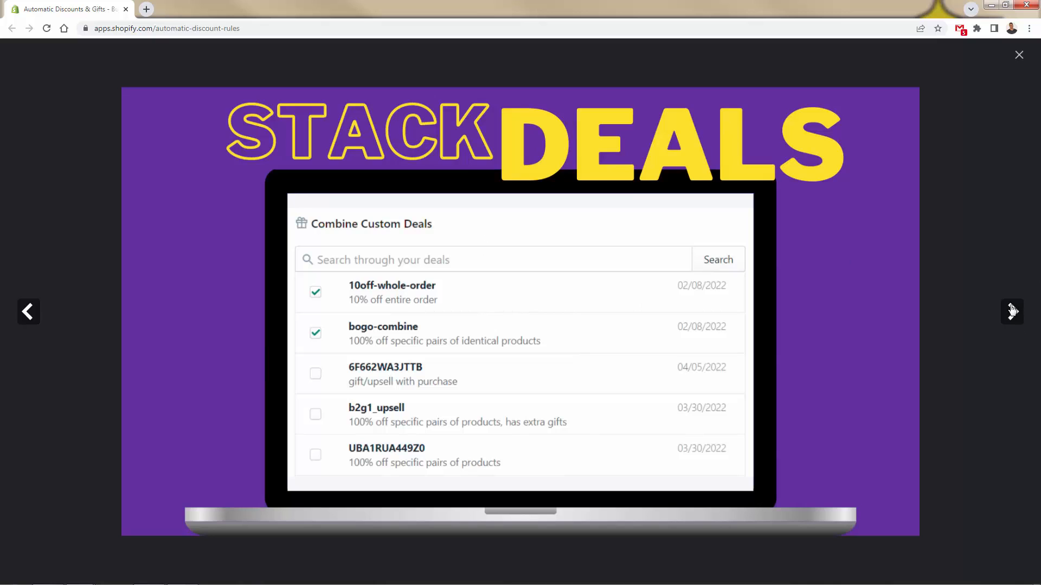
pyautogui.moveTo(1002, 324)
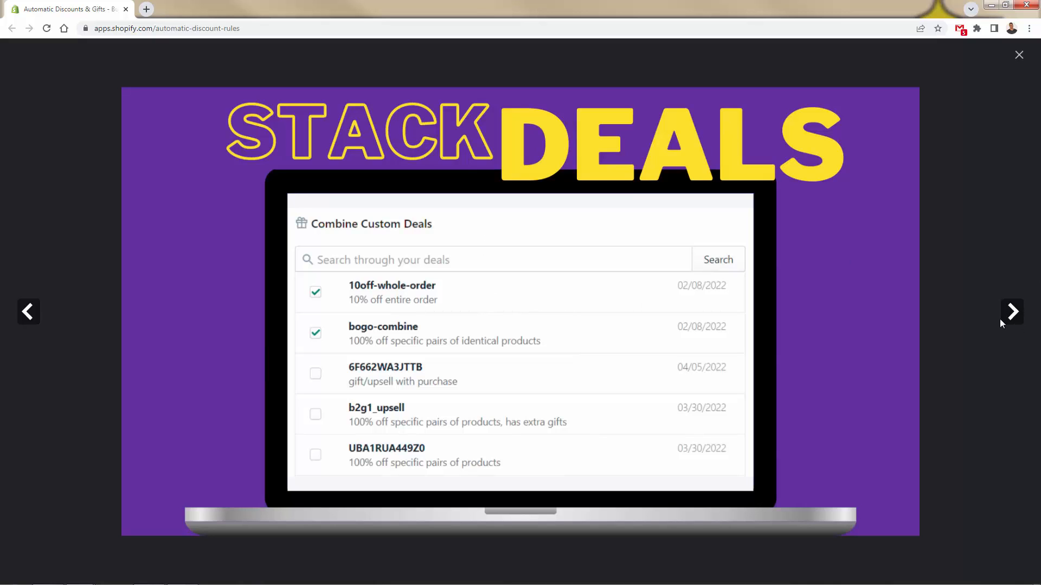
pyautogui.moveTo(997, 331)
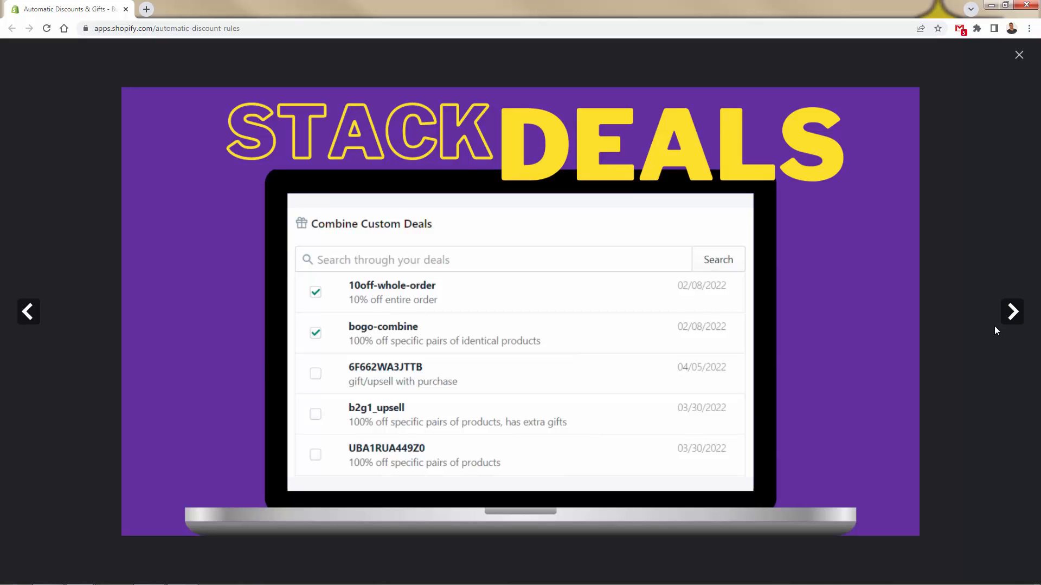
pyautogui.click(1012, 312)
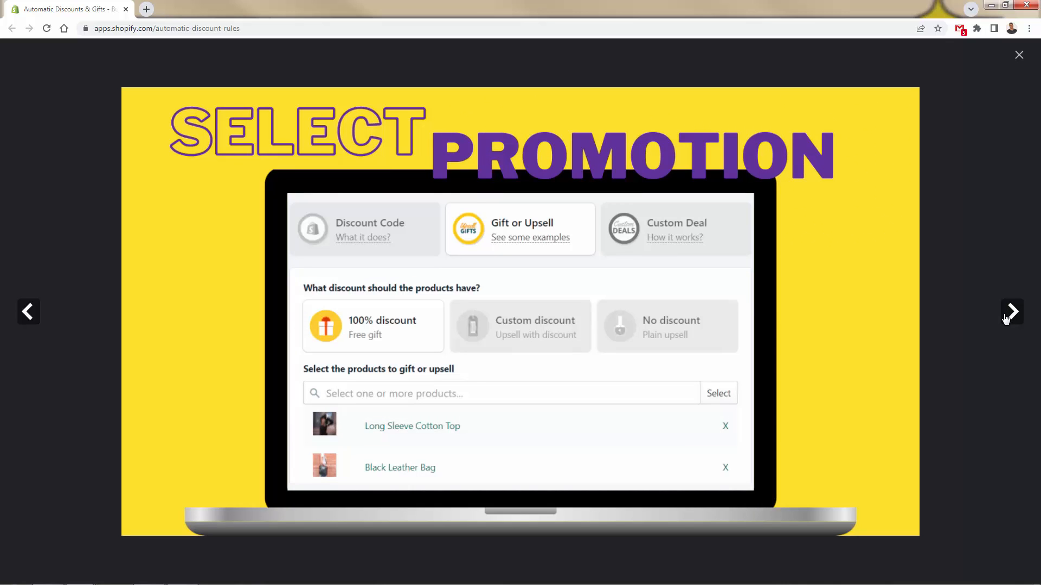
pyautogui.moveTo(1003, 314)
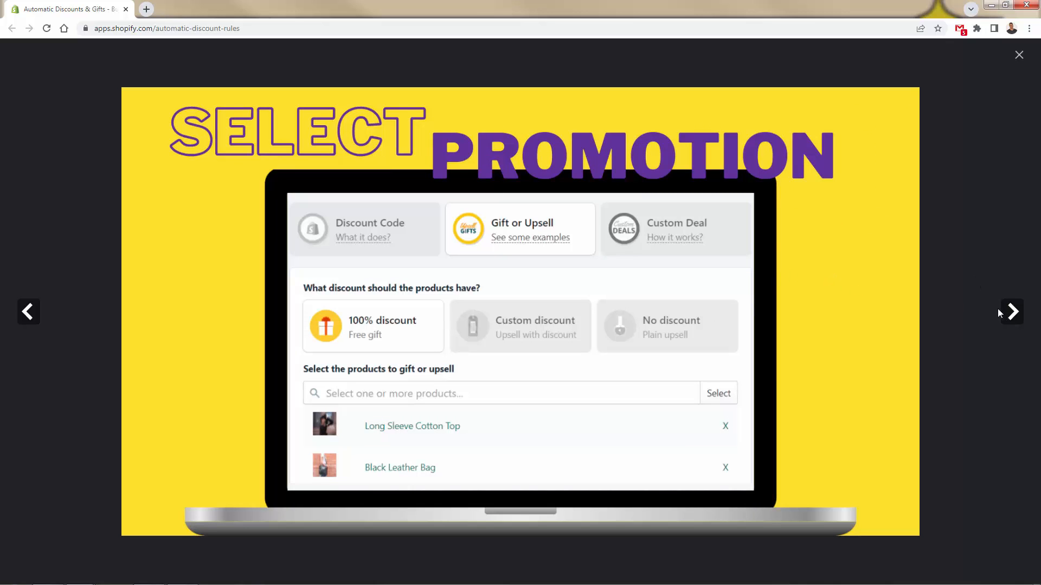
pyautogui.click(1011, 313)
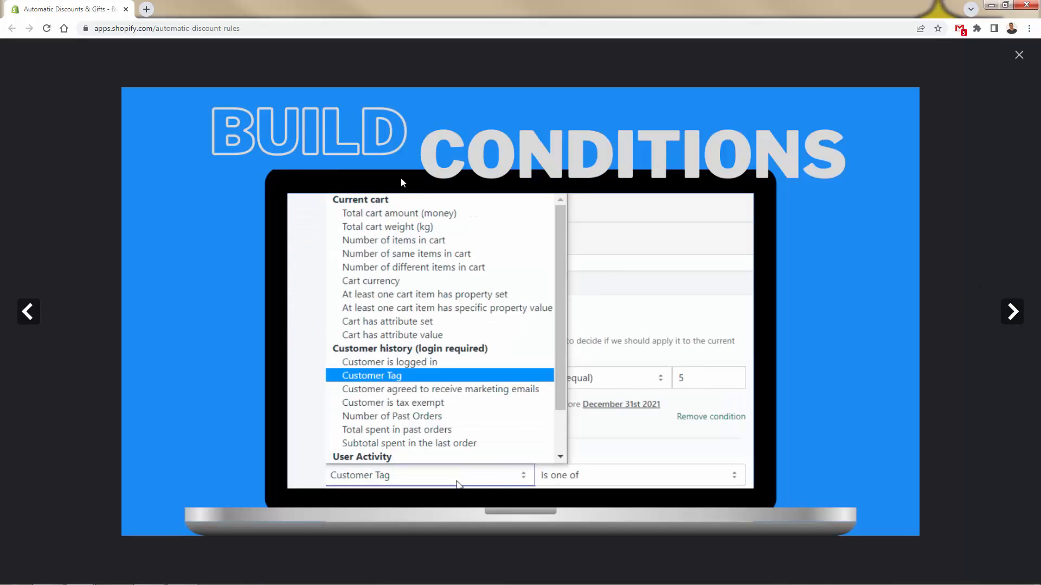
pyautogui.moveTo(988, 92)
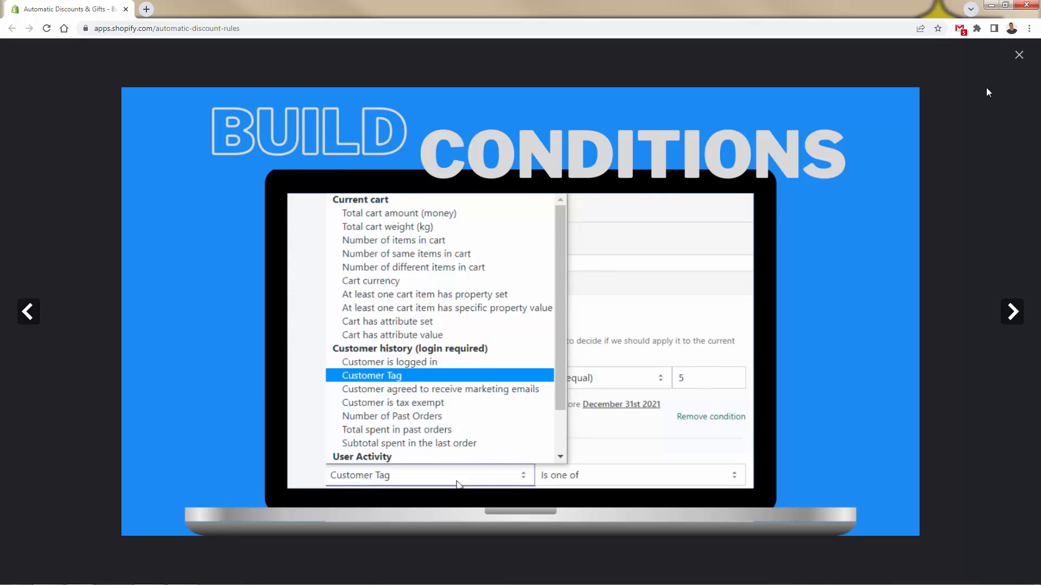
pyautogui.moveTo(361, 419)
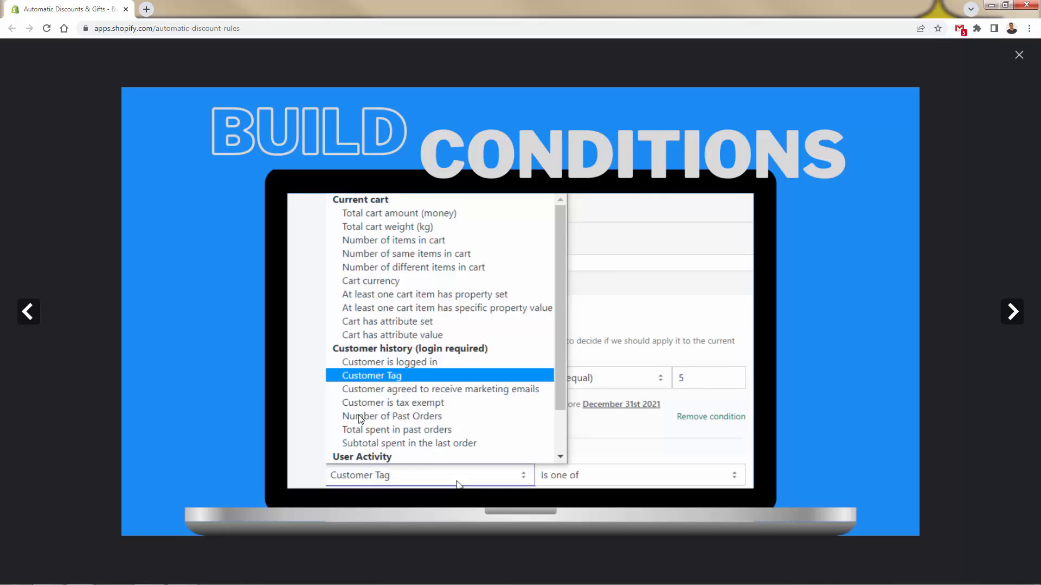
pyautogui.moveTo(455, 351)
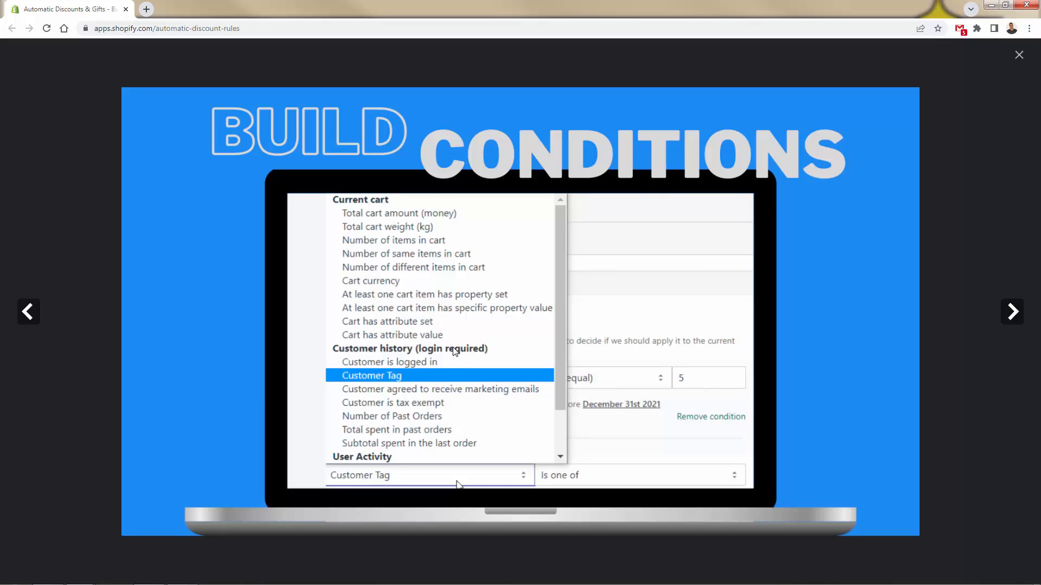
pyautogui.moveTo(443, 408)
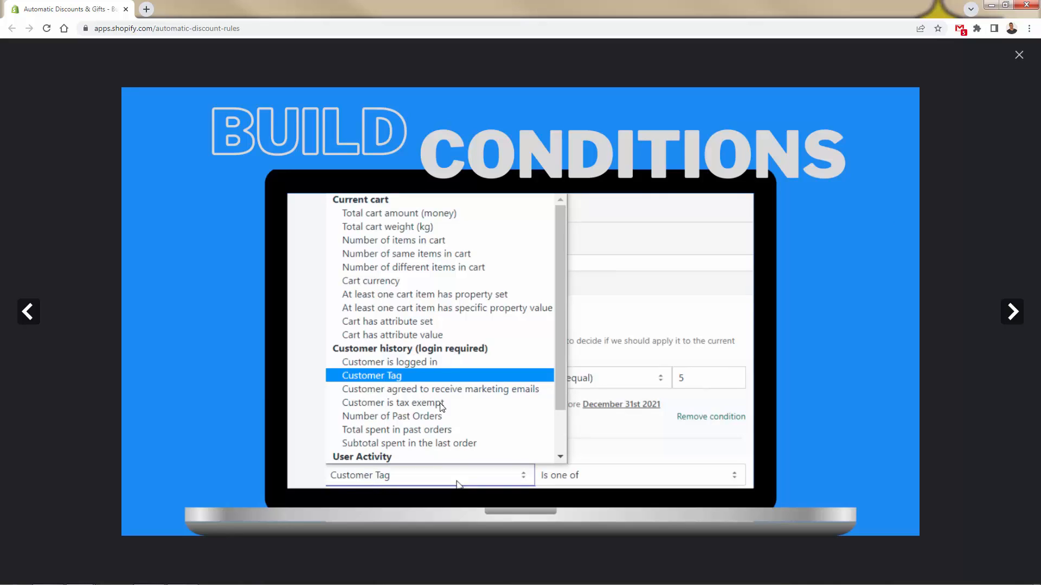
pyautogui.moveTo(271, 421)
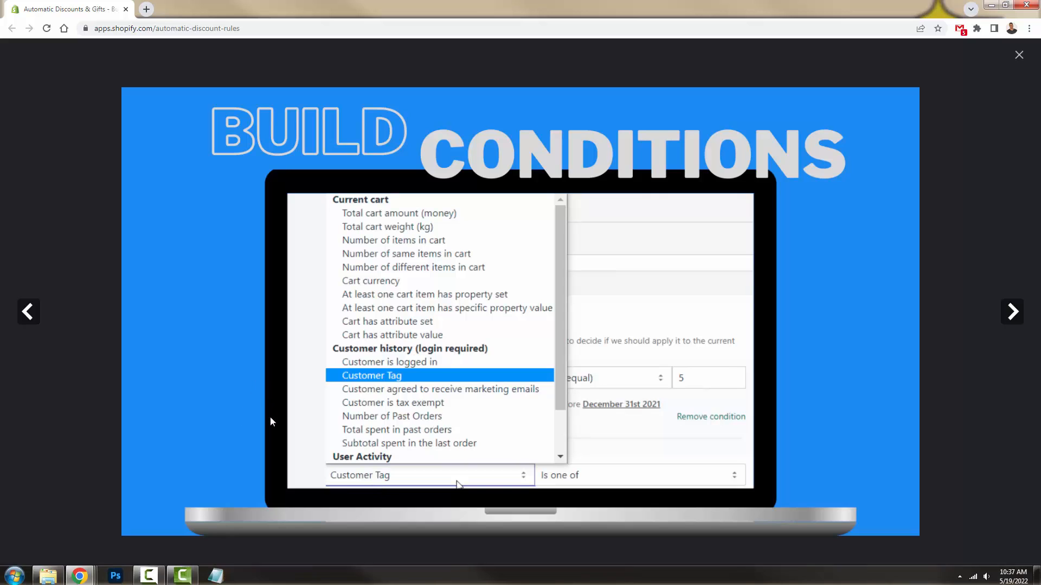
# Close the screenshot gallery and scroll back up to the top of the listing.
pyautogui.click(1017, 54)
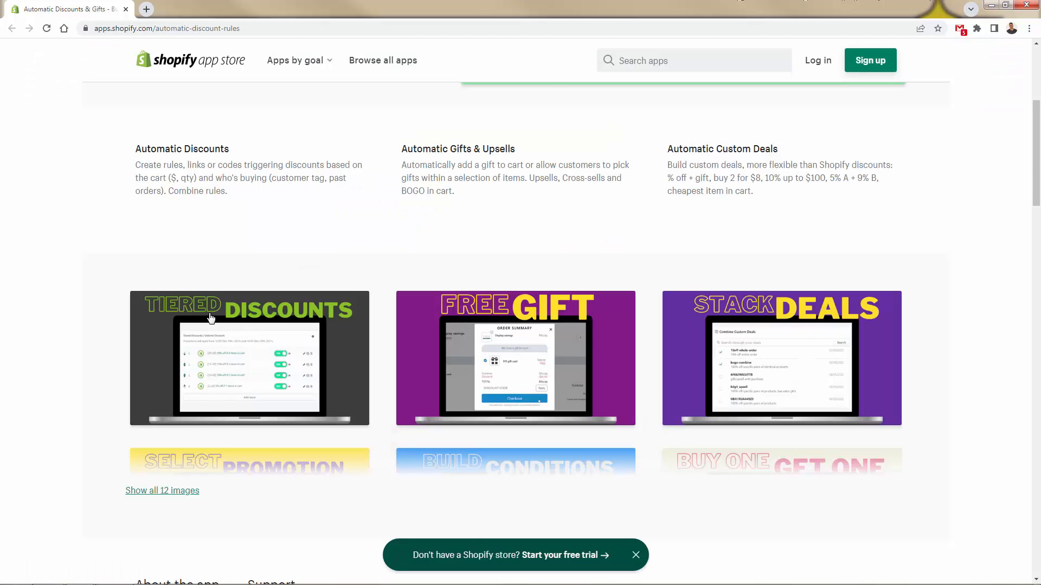
pyautogui.scroll(3)
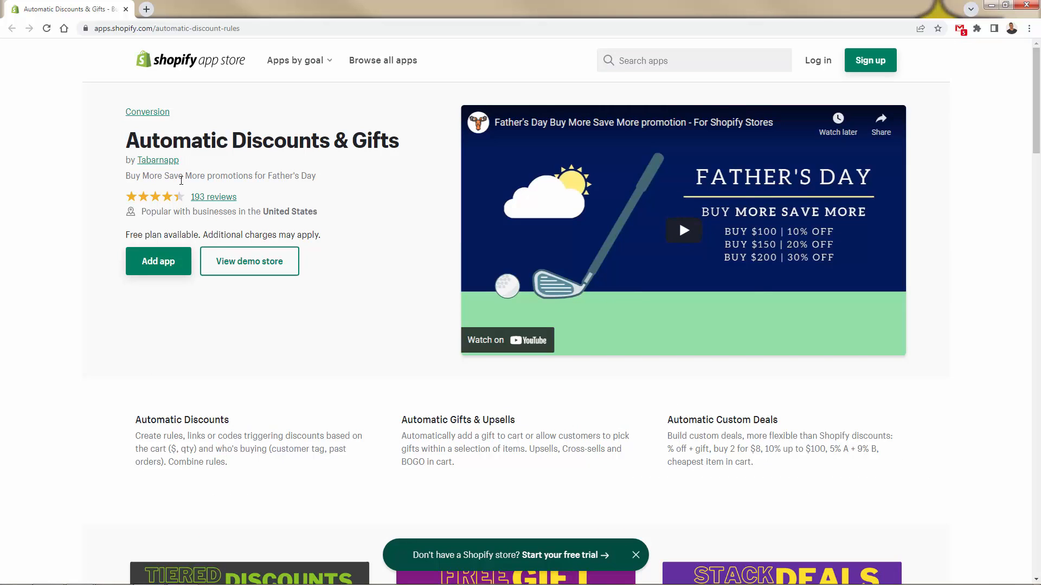
pyautogui.moveTo(166, 214)
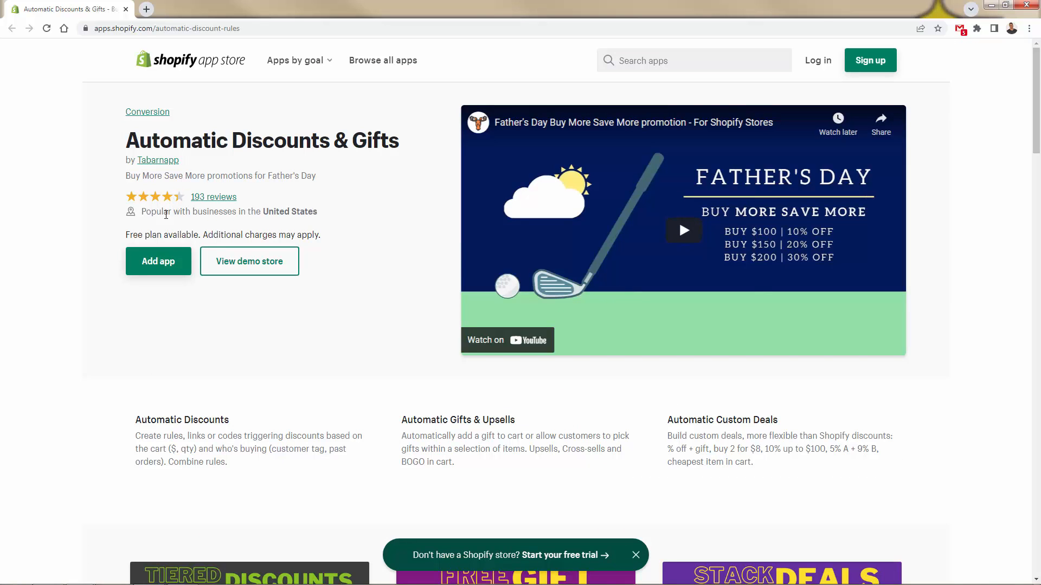
pyautogui.moveTo(180, 183)
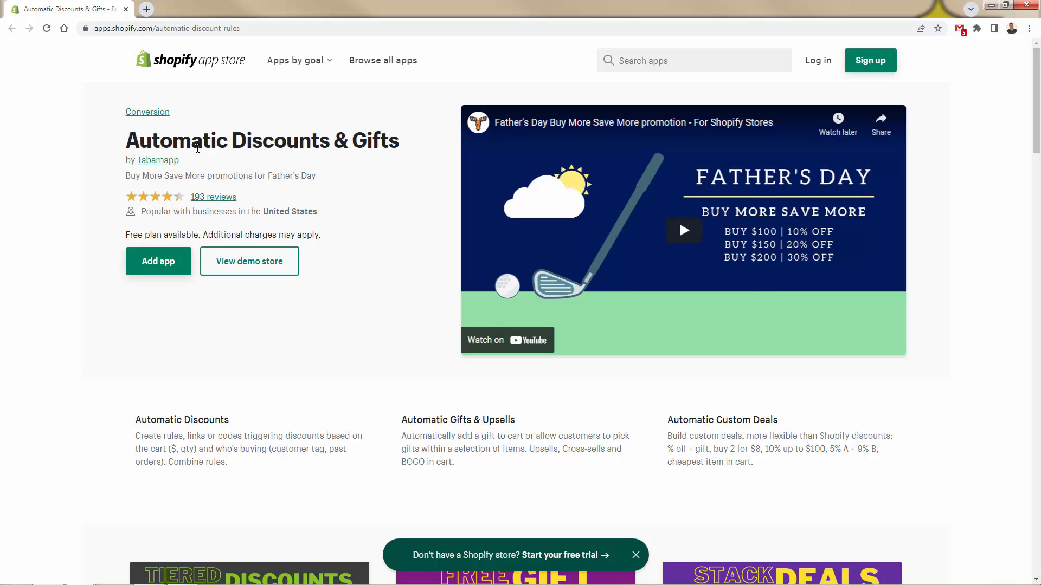
pyautogui.moveTo(565, 252)
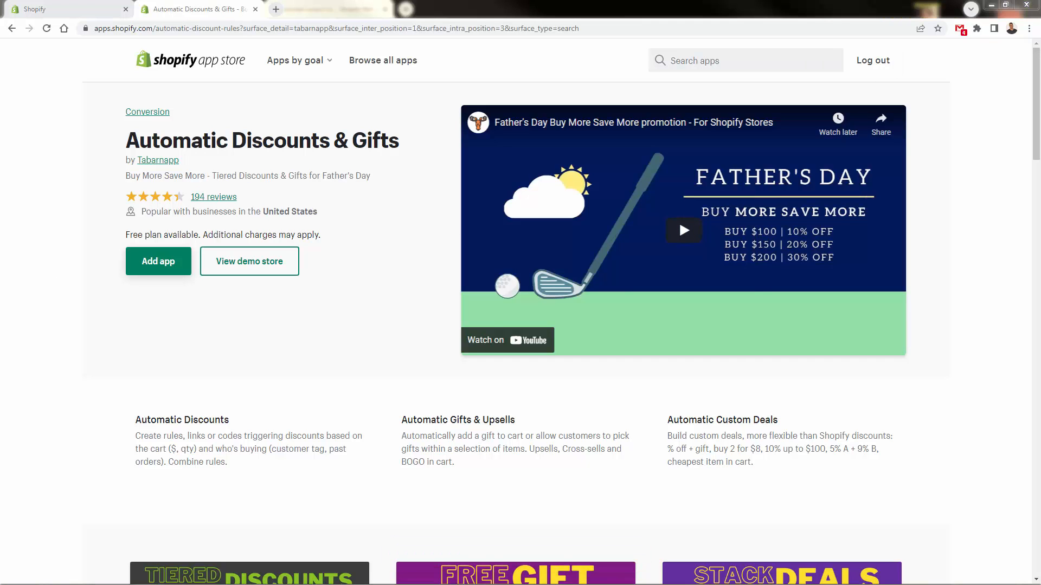
# Add Automatic Discounts & Gifts to the store, reaching its install permission page.
pyautogui.click(158, 261)
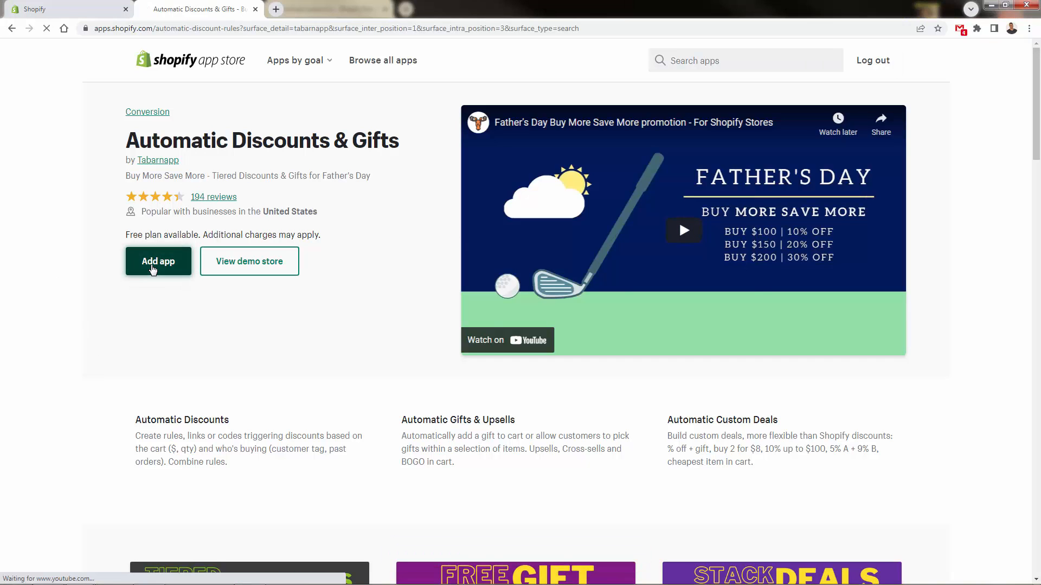
pyautogui.click(158, 261)
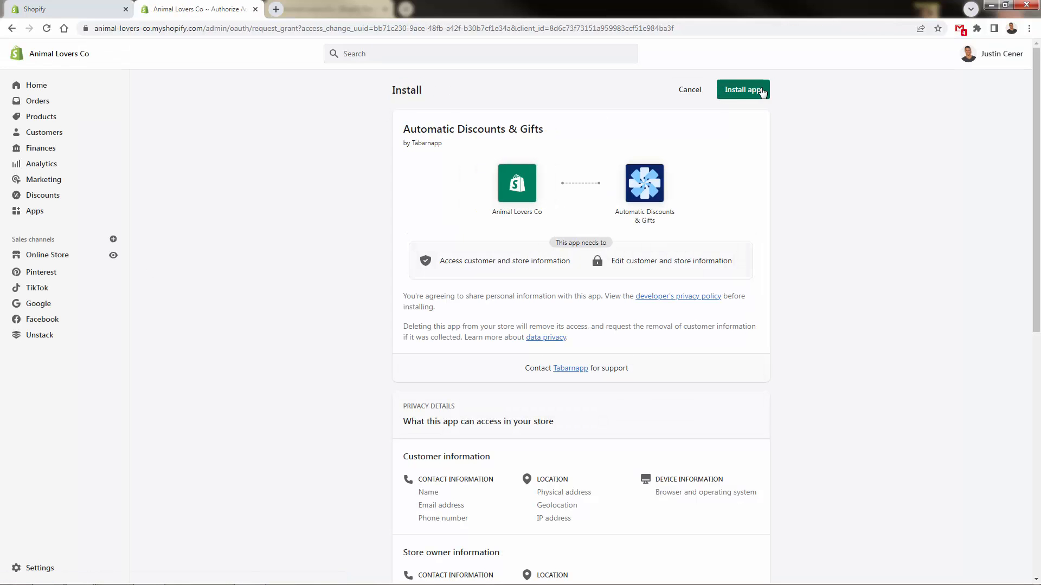
# Approve the app install and reach the Tiered discounts setup form on the welcome page.
pyautogui.click(743, 89)
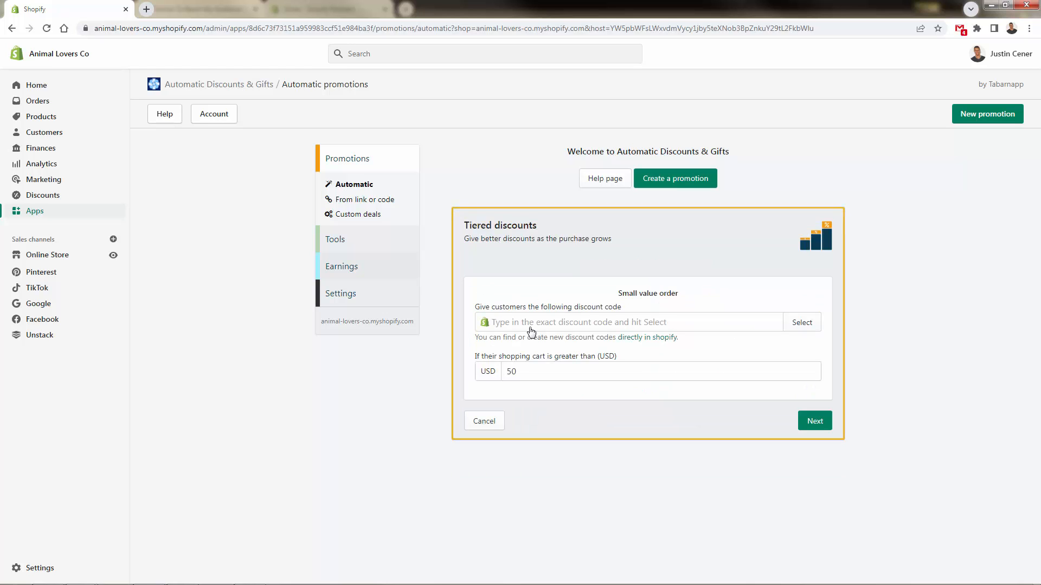
pyautogui.moveTo(511, 219)
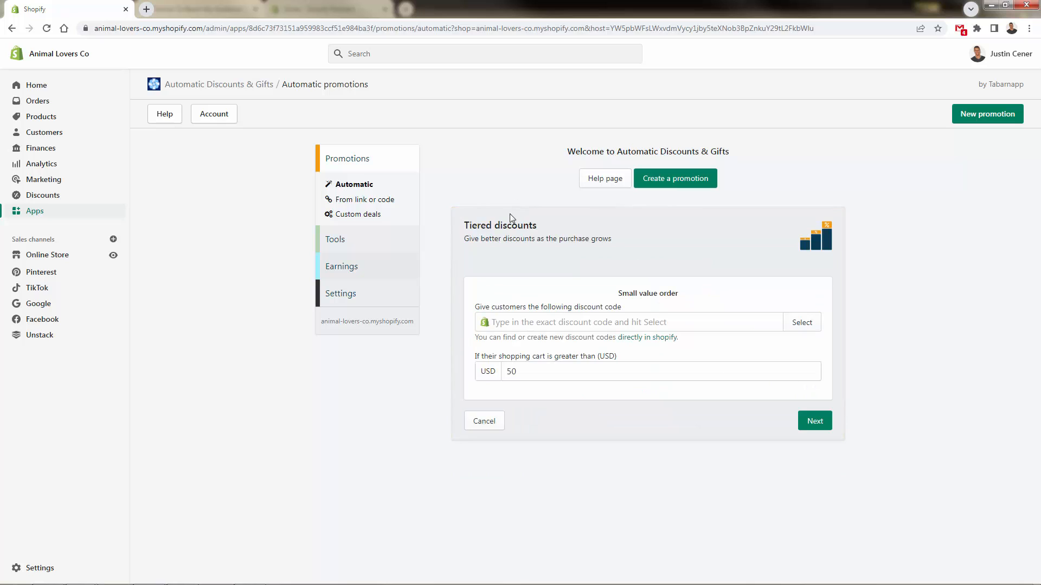
pyautogui.click(530, 252)
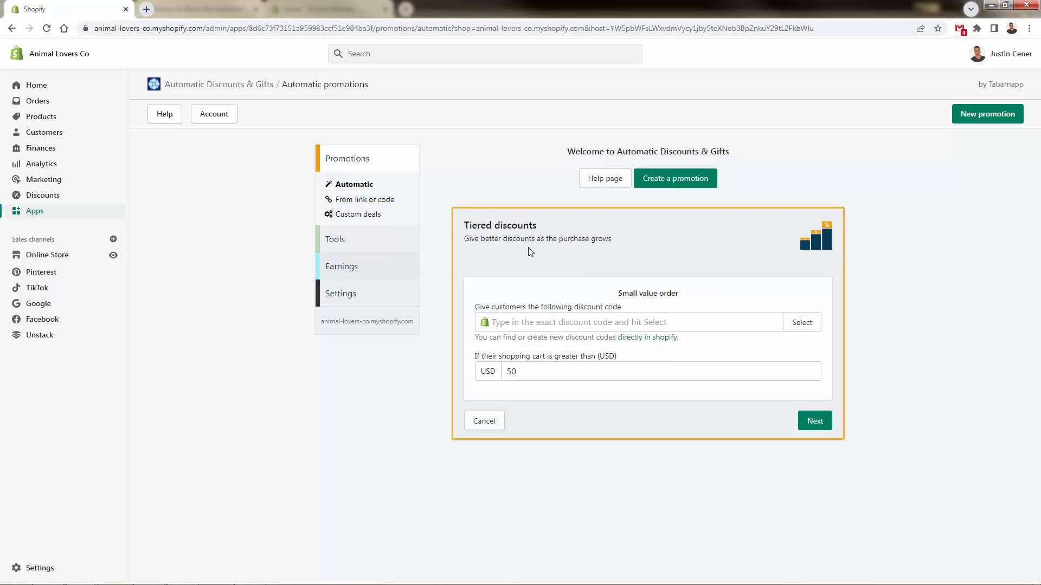
pyautogui.moveTo(545, 355)
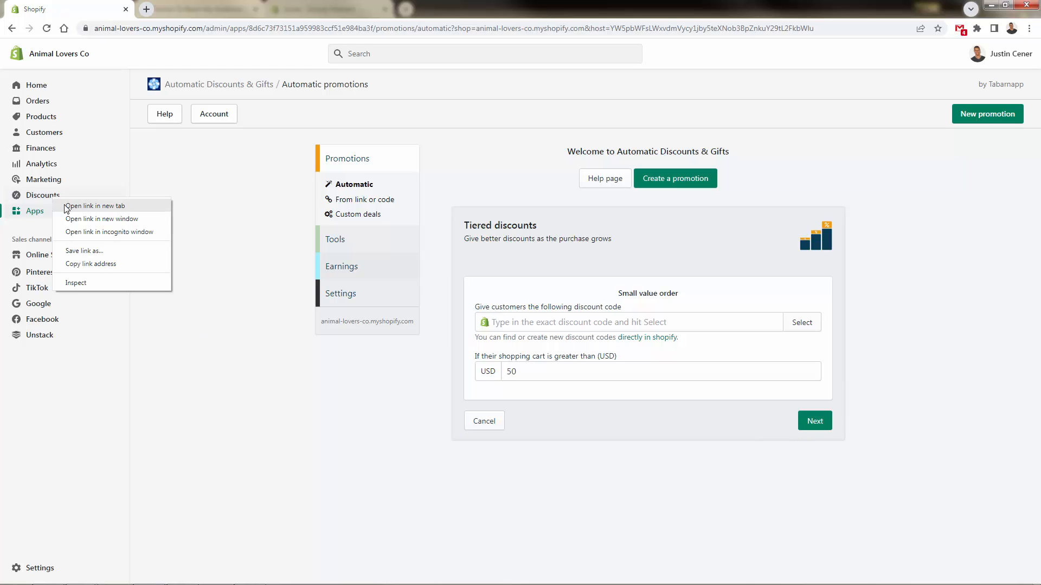
# Review the store's eight discount codes, including TENOFF and 20OFF, in a new tab.
pyautogui.click(94, 206)
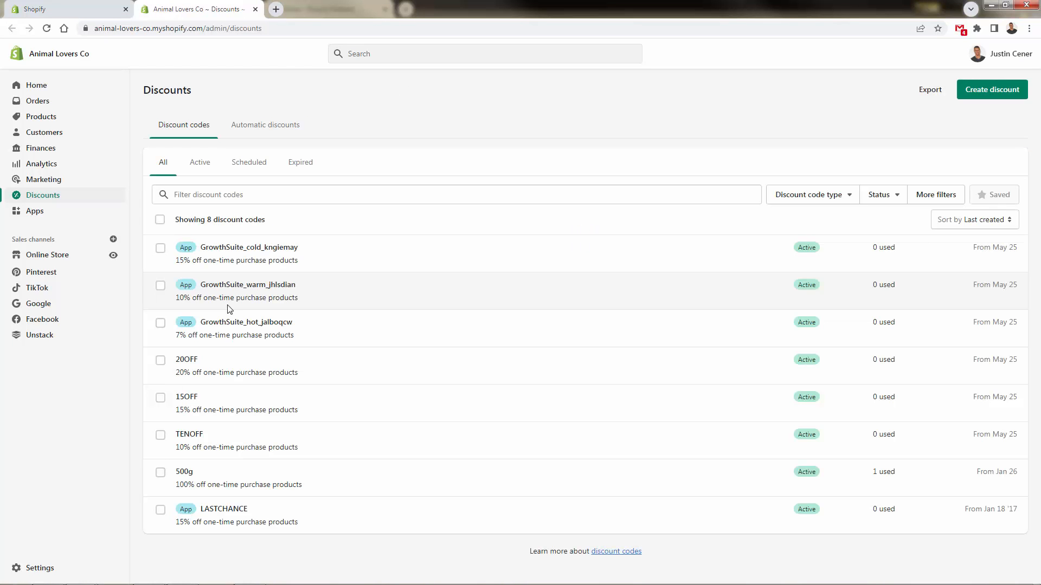
pyautogui.moveTo(239, 378)
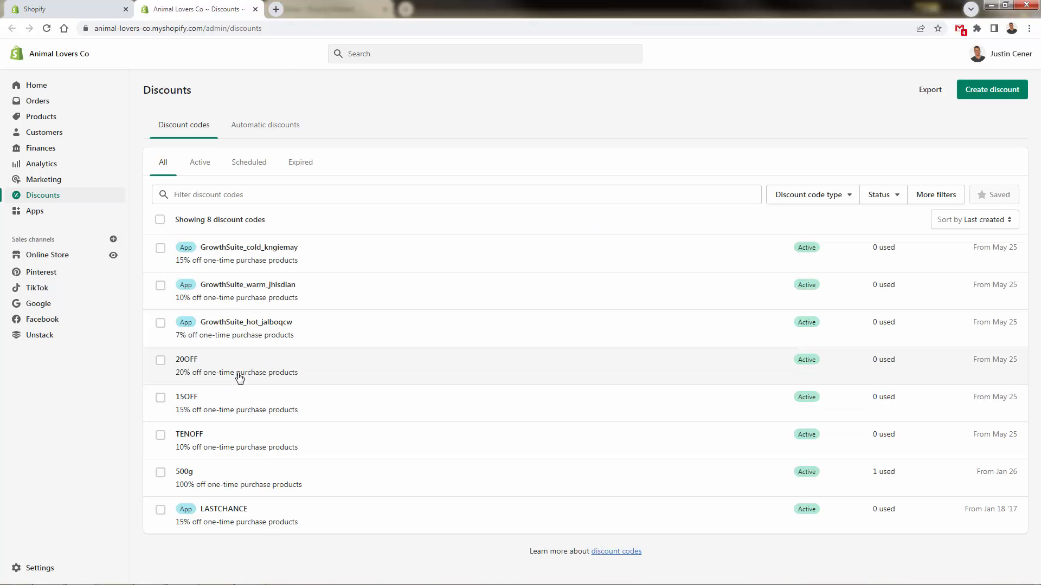
pyautogui.moveTo(212, 457)
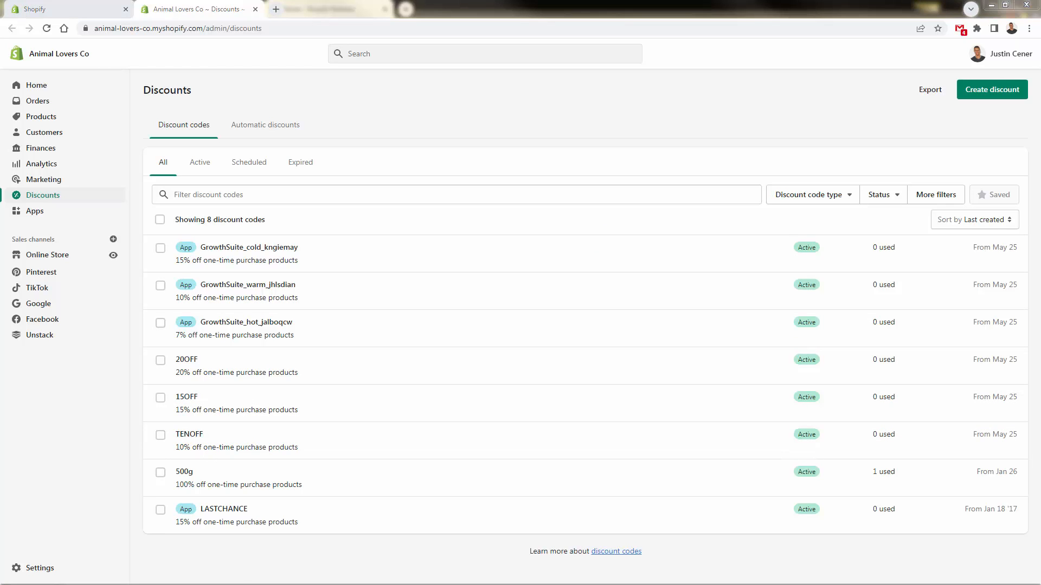
pyautogui.moveTo(975, 104)
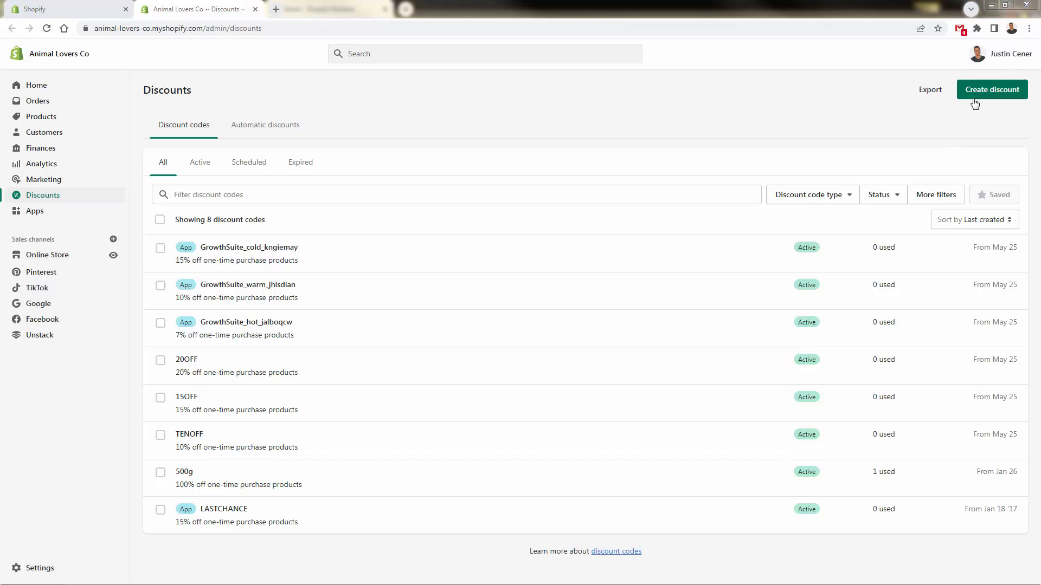
pyautogui.click(991, 89)
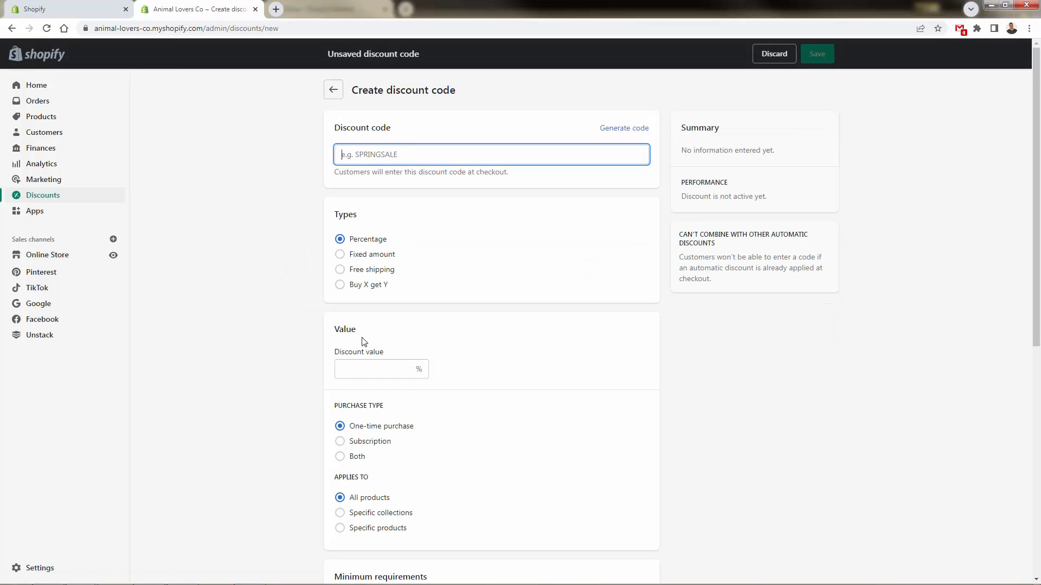
pyautogui.moveTo(50, 189)
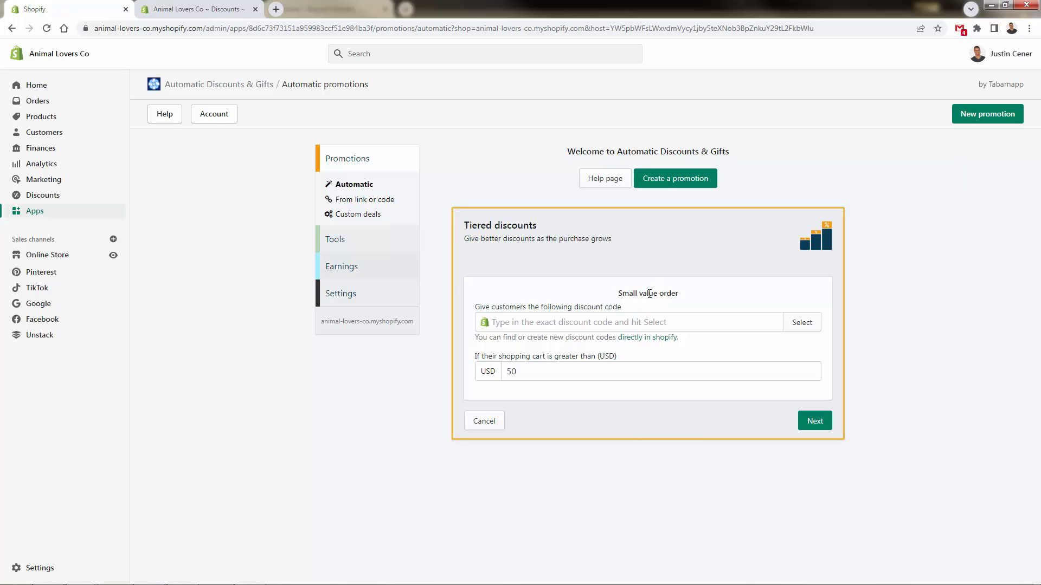
pyautogui.moveTo(477, 248)
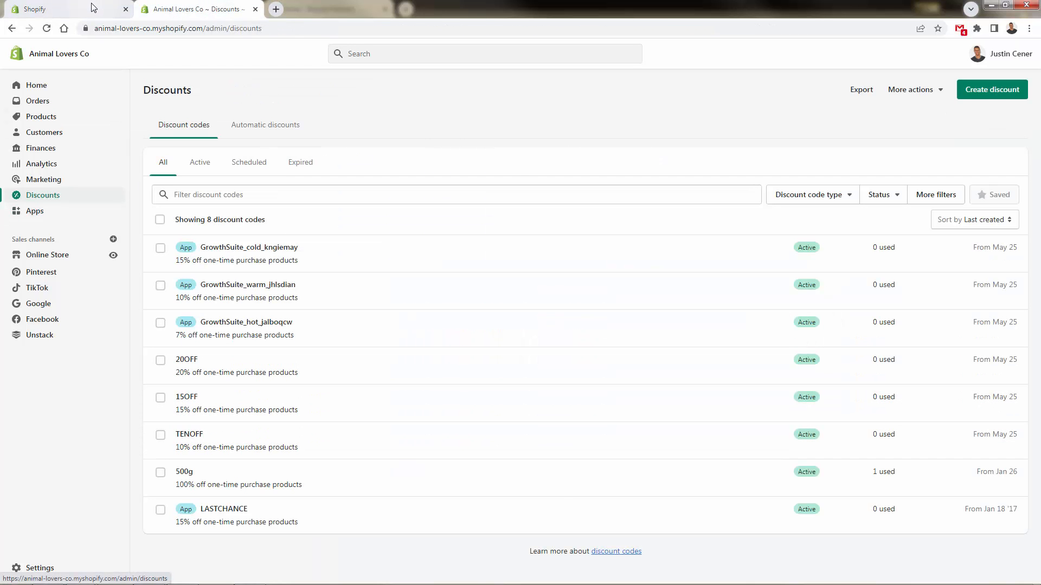
pyautogui.click(33, 211)
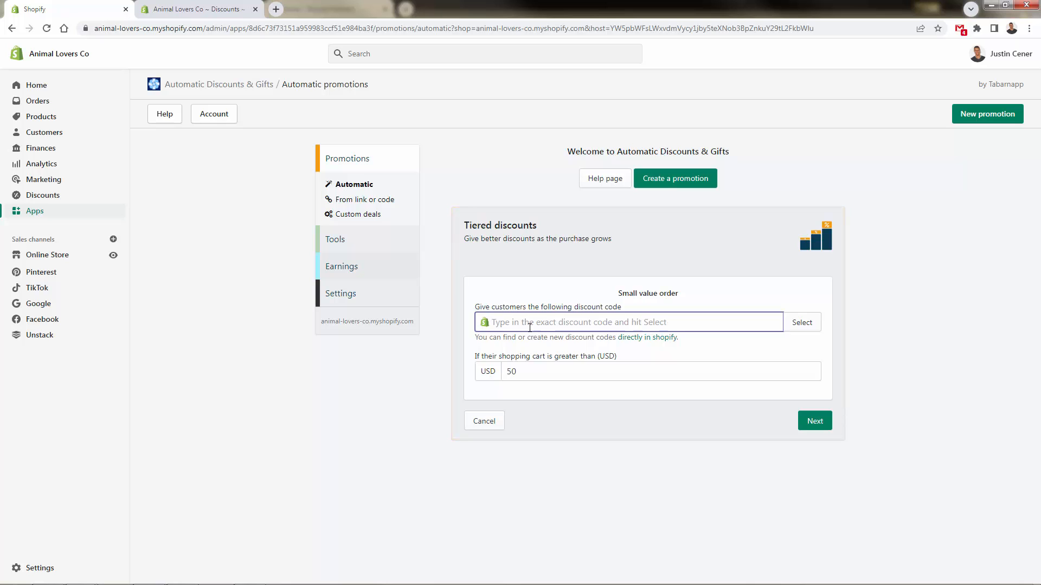
# Give the small value order tier the TENOFF 10% code for carts over $50.
pyautogui.write('TENOFF')
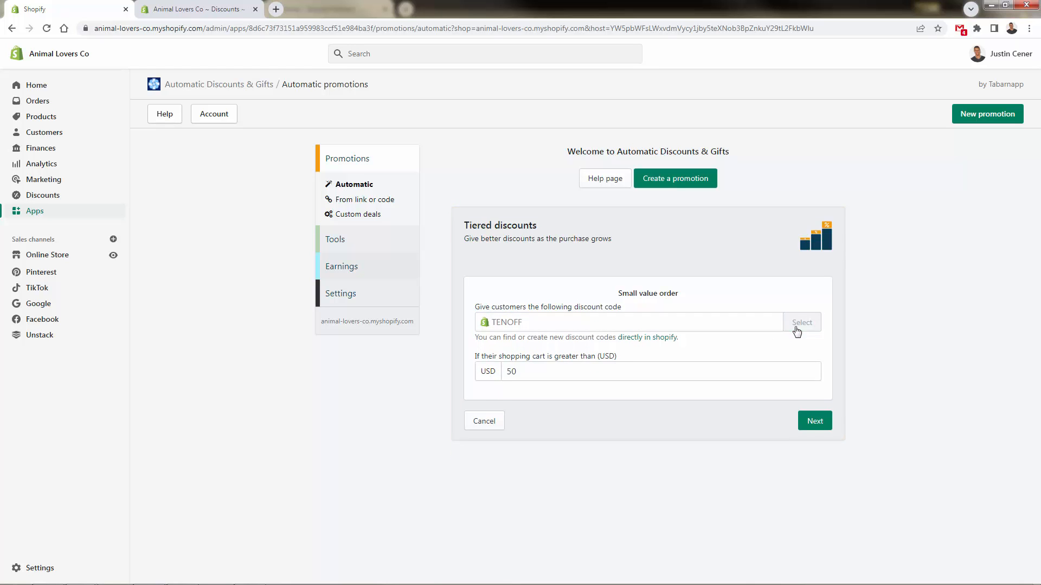
pyautogui.click(801, 322)
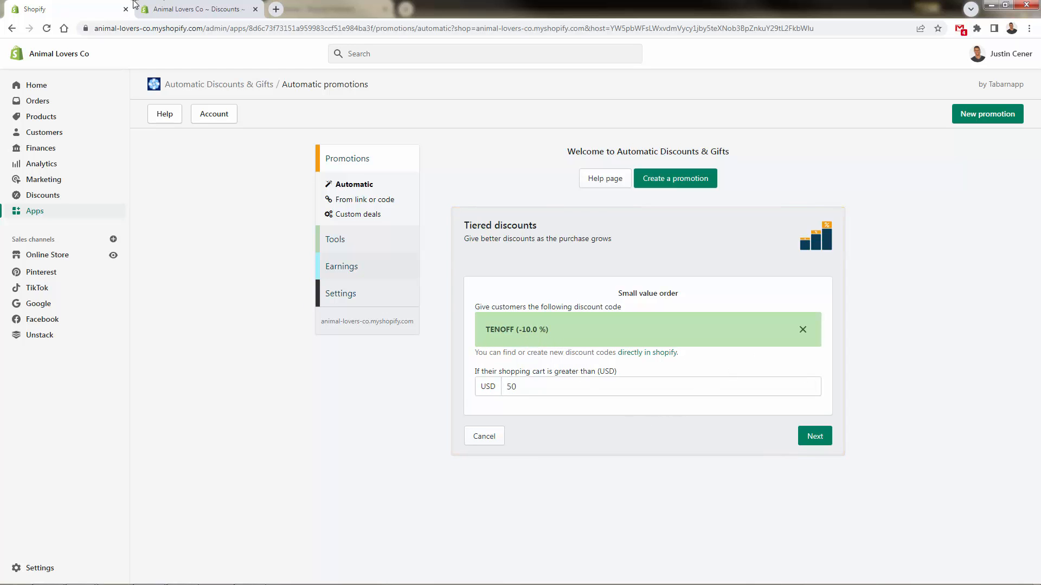
pyautogui.click(43, 194)
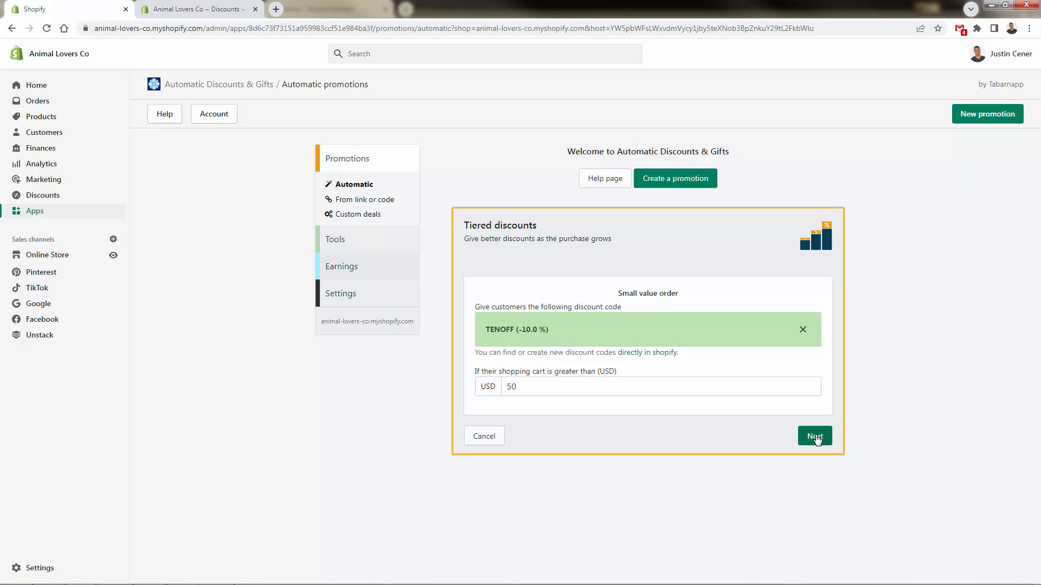
pyautogui.click(815, 436)
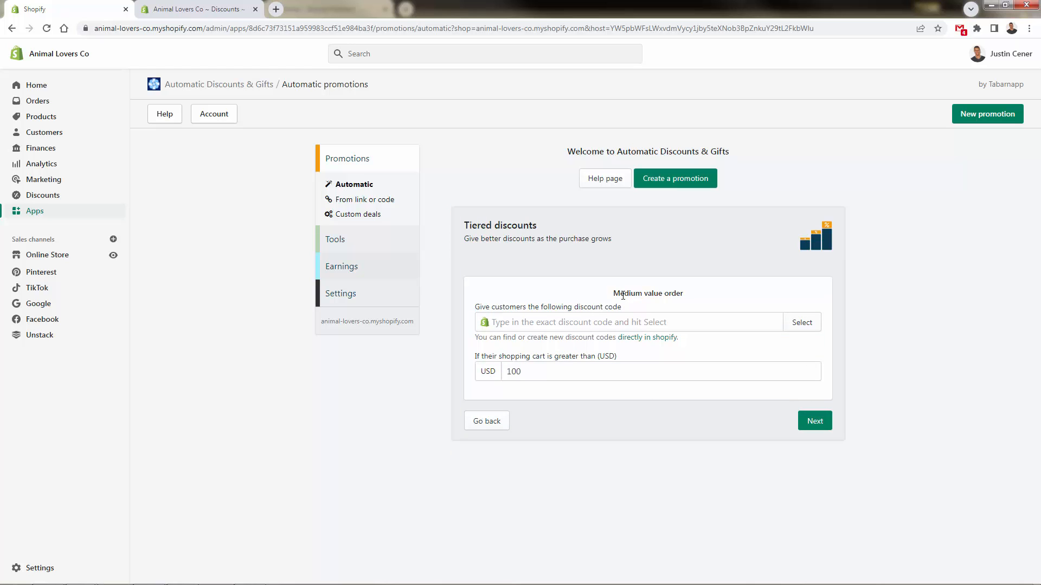
# Set the medium tier's discount code to 15OFF for carts over $100.
pyautogui.click(624, 322)
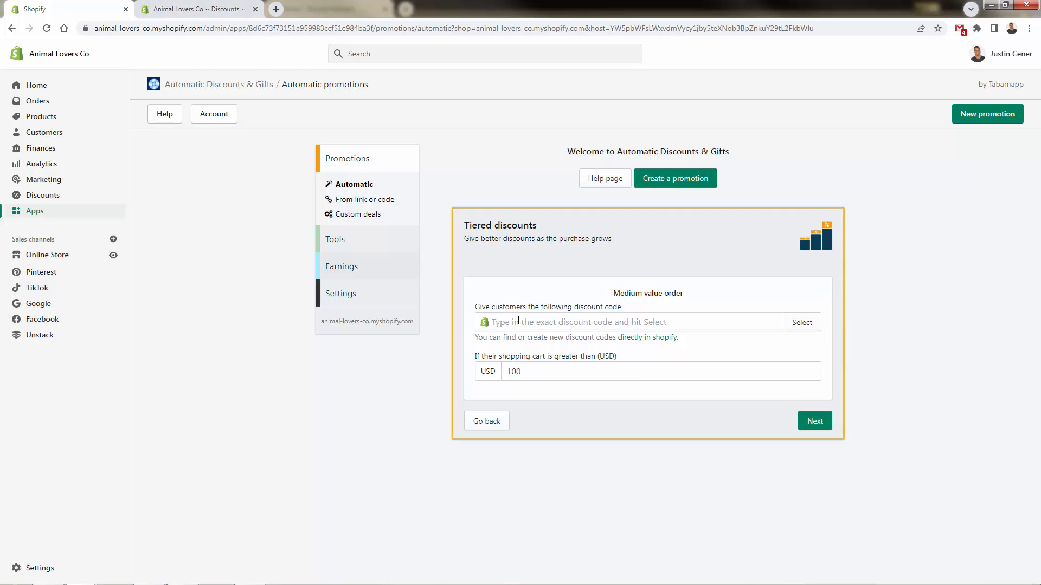
pyautogui.write('15OFF')
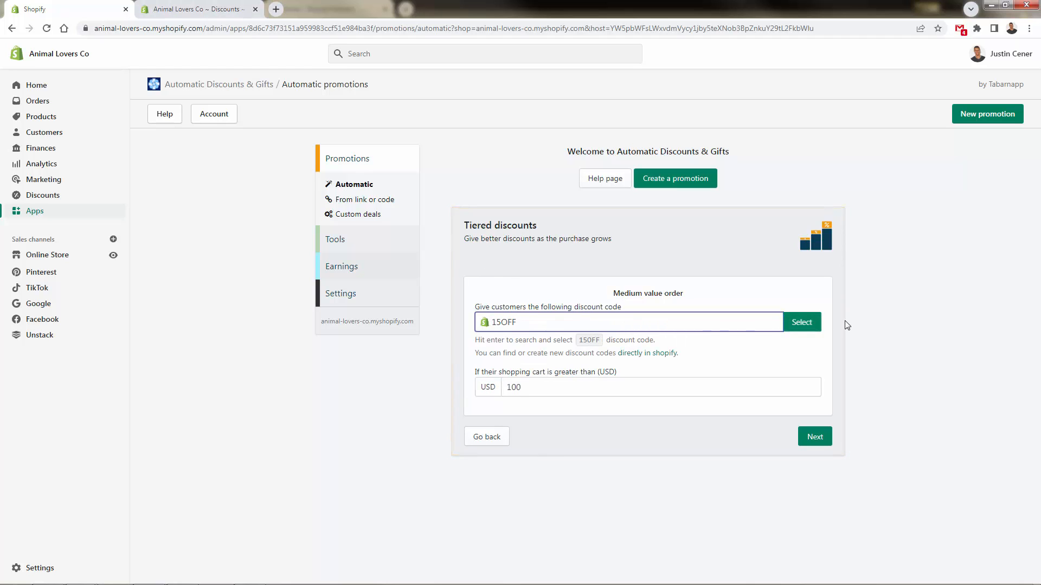
pyautogui.click(801, 322)
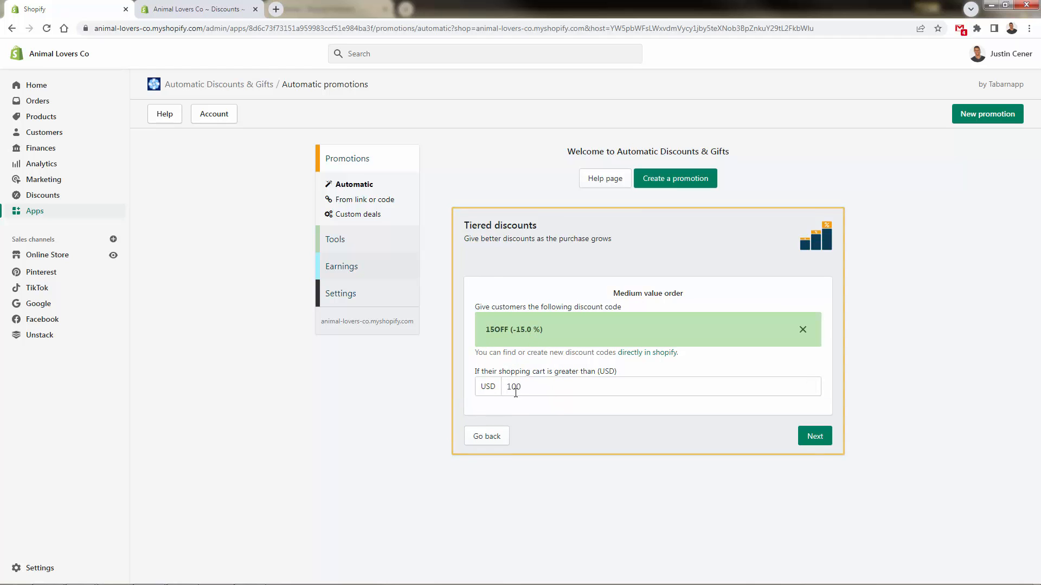
pyautogui.moveTo(517, 405)
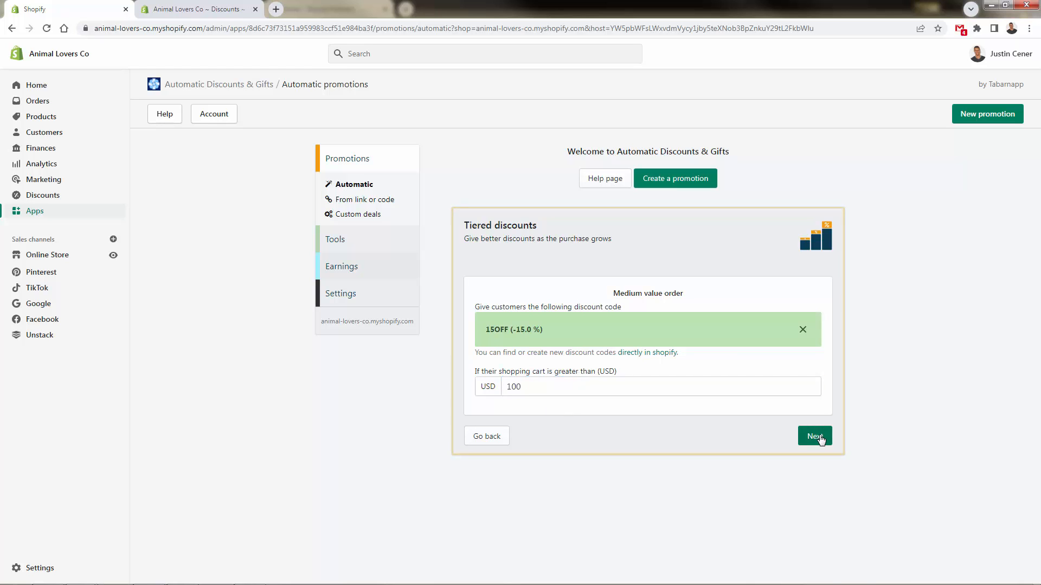
# Set the high value tier to the 20OFF code with a $500 threshold.
pyautogui.click(814, 436)
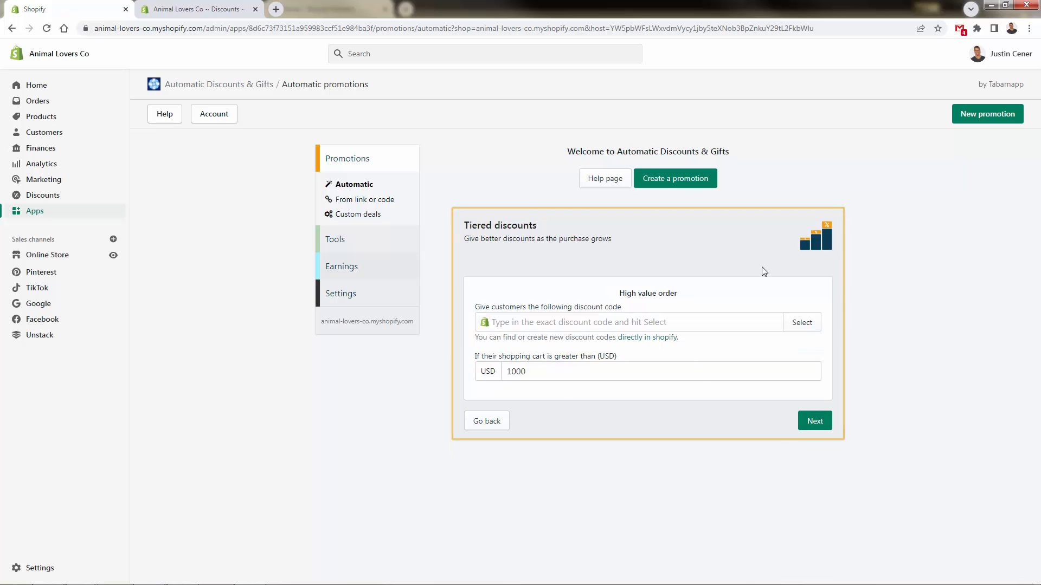
pyautogui.moveTo(557, 275)
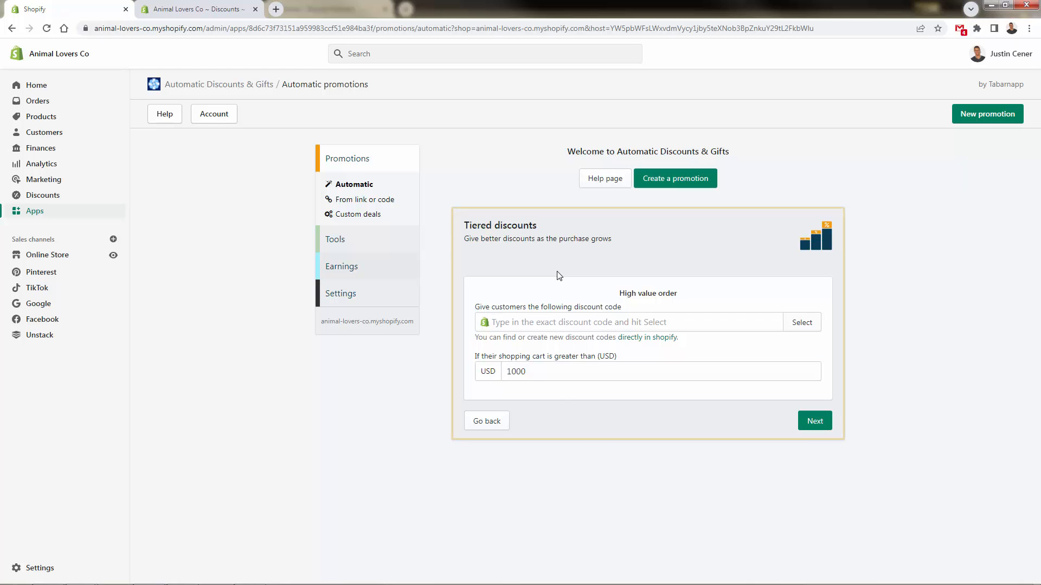
pyautogui.write('20OFF')
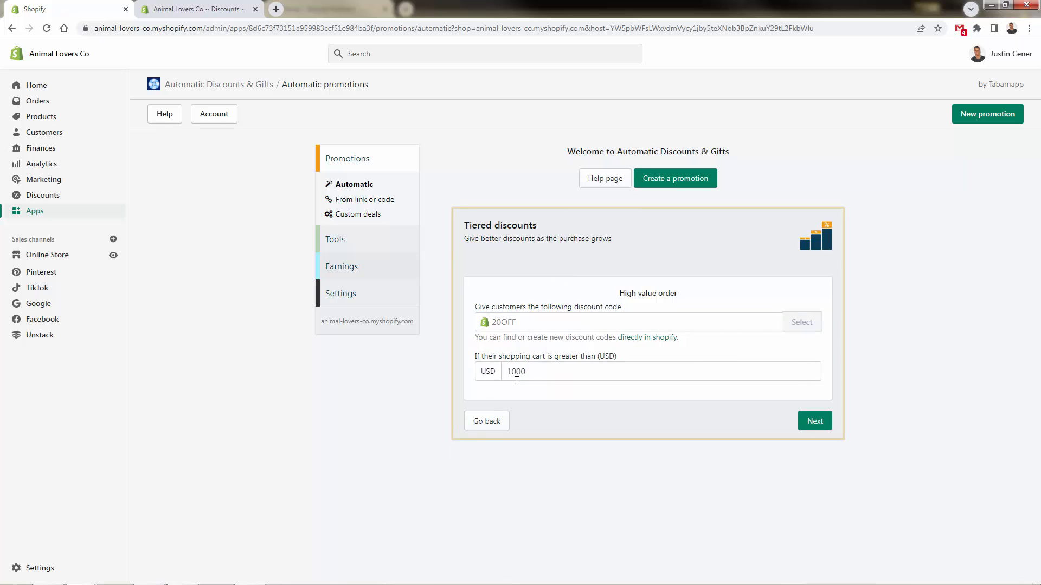
pyautogui.tripleClick(516, 371)
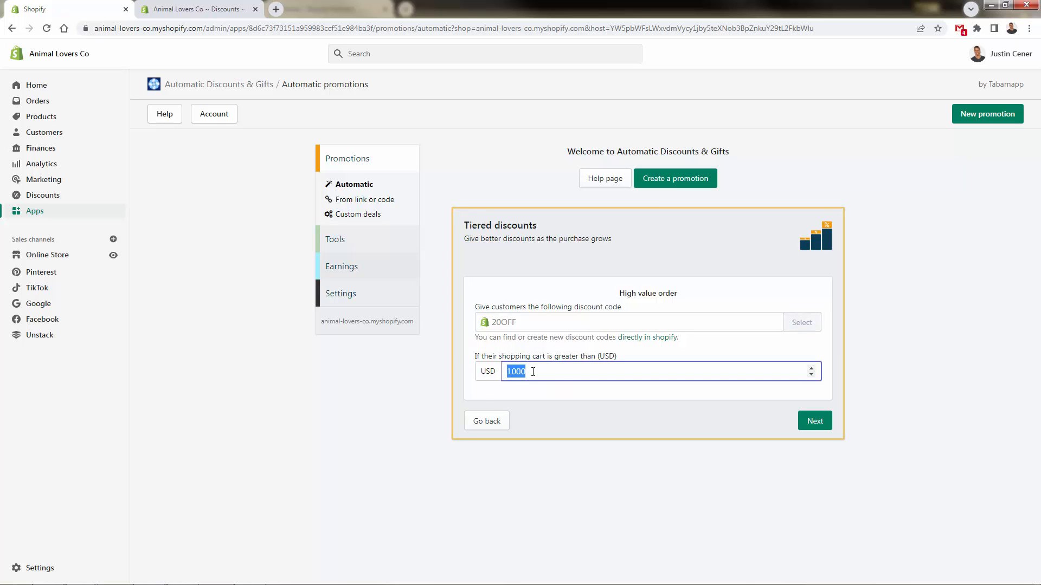
pyautogui.click(801, 322)
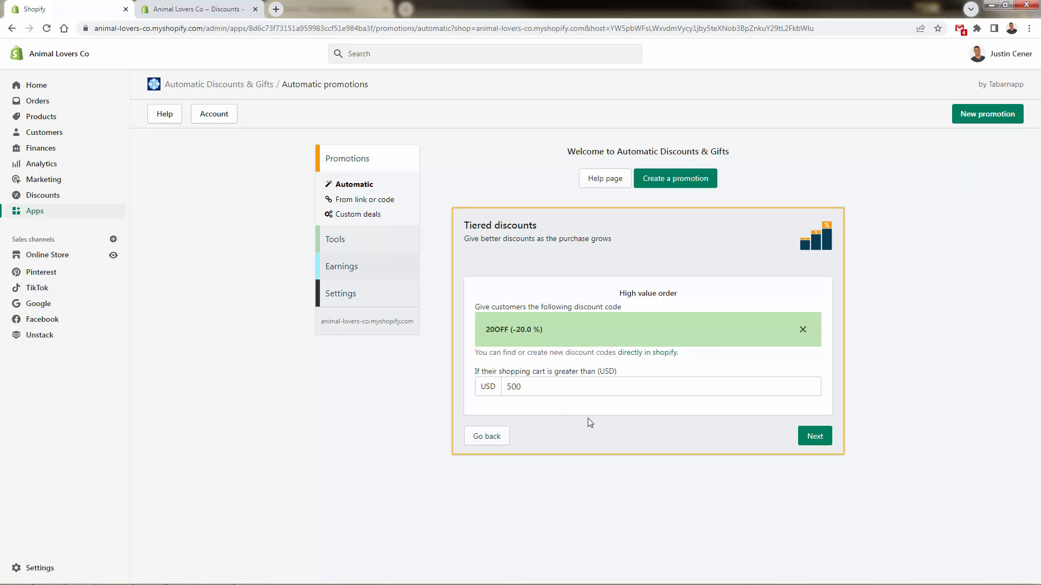
# Check the three-tier summary of TENOFF, 15OFF and 20OFF, going back once and returning.
pyautogui.click(814, 435)
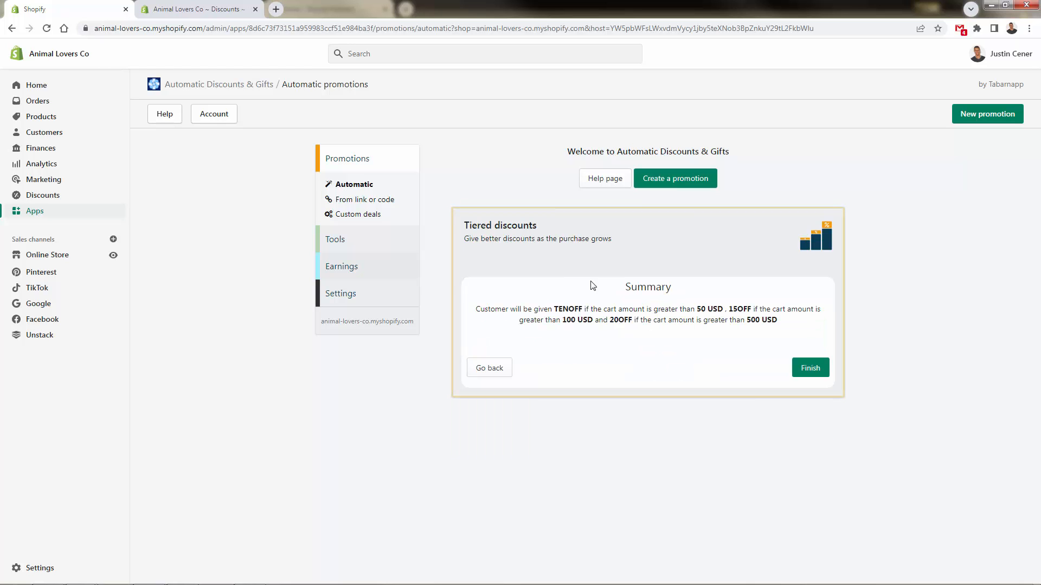
pyautogui.moveTo(575, 338)
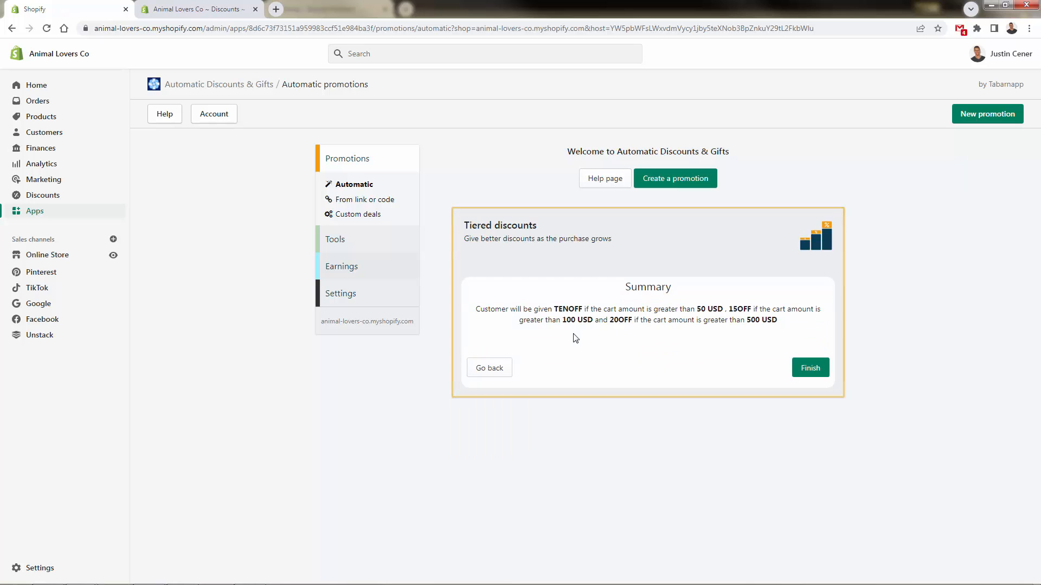
pyautogui.moveTo(601, 317)
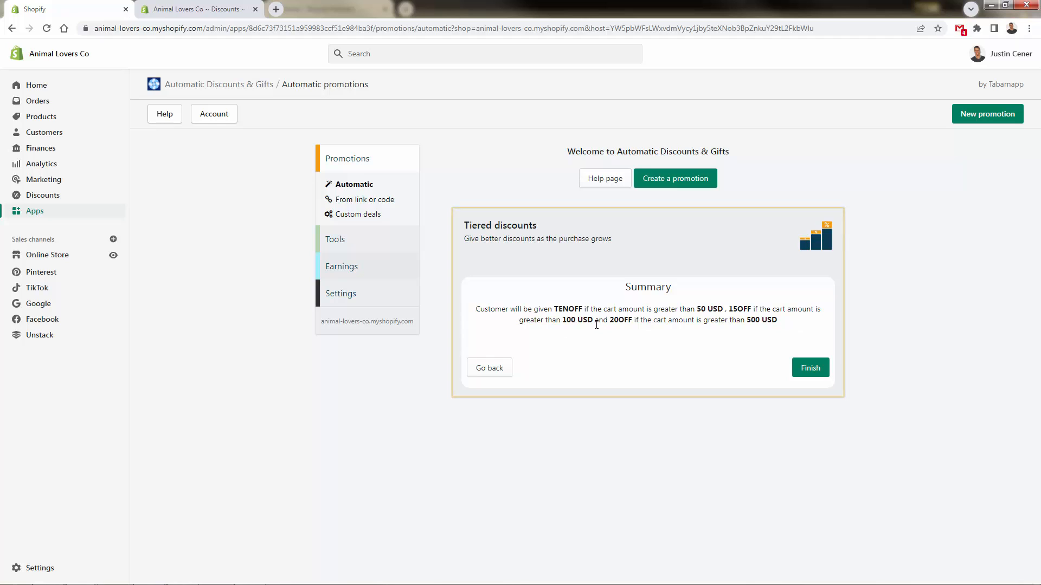
pyautogui.moveTo(746, 331)
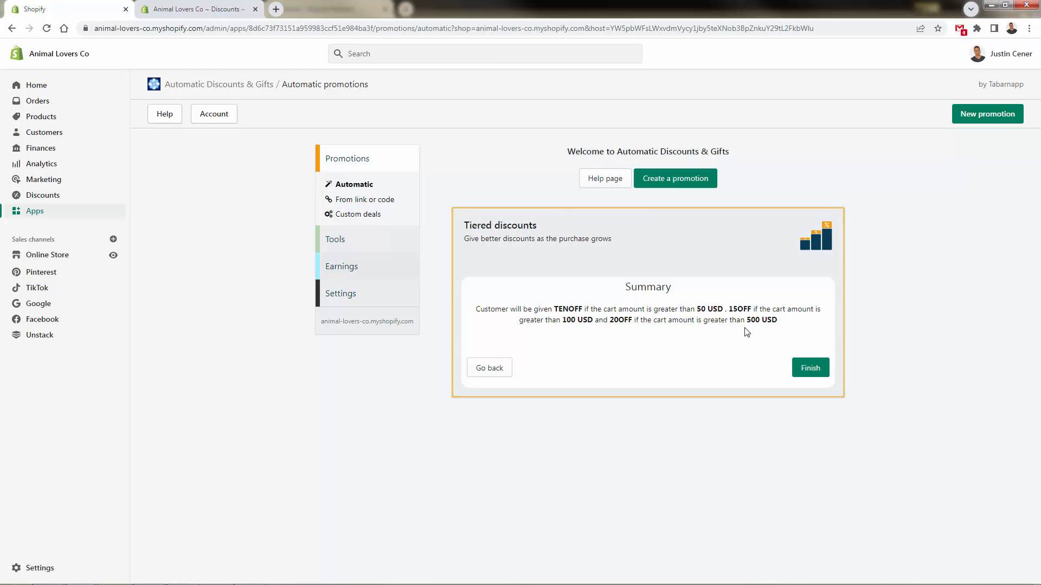
pyautogui.click(489, 367)
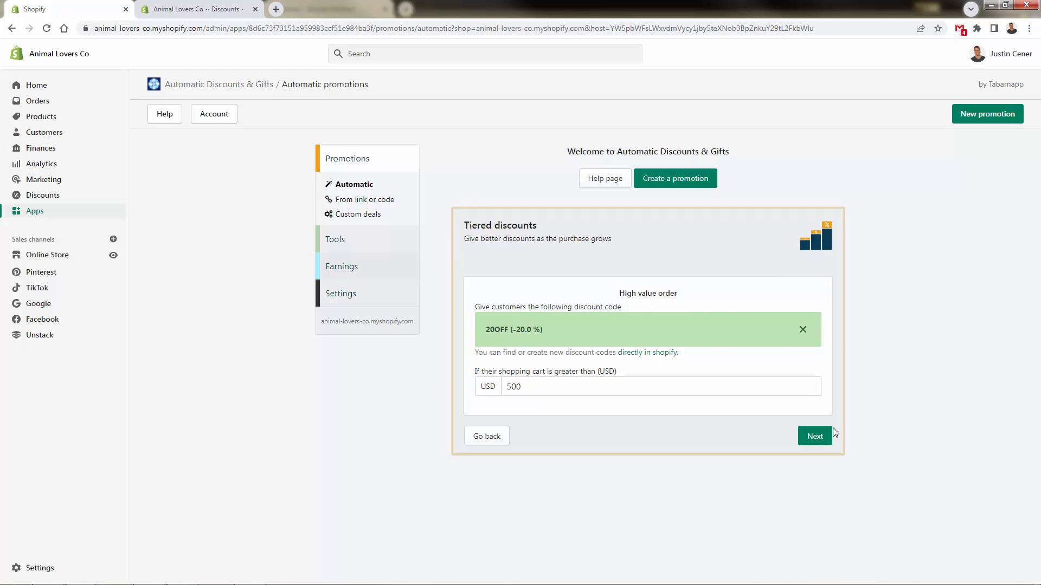
pyautogui.click(814, 435)
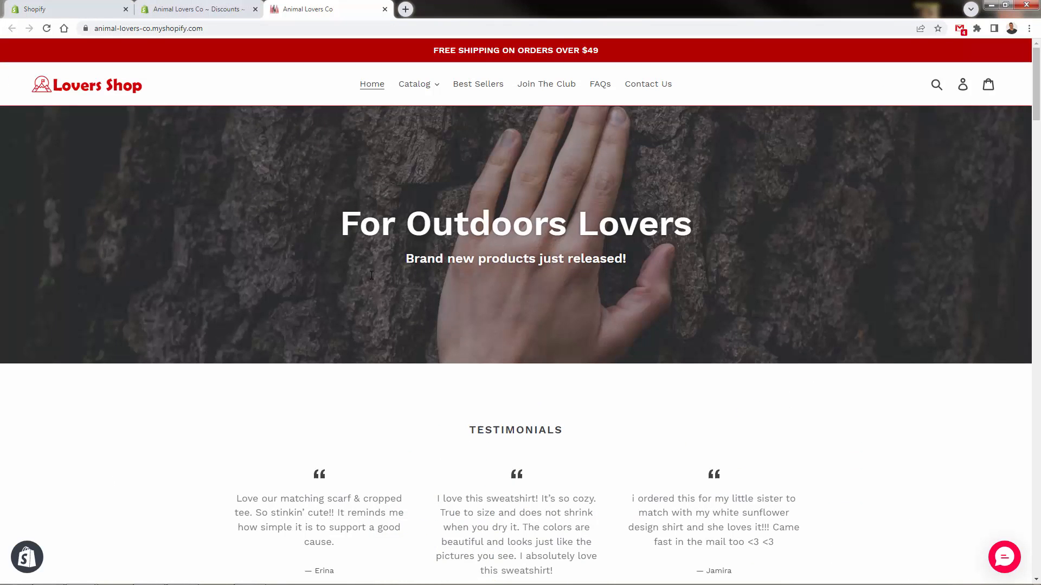
# Add two XS Hiker Tanks ($55.98) to the cart, bringing up the Congrats popup with -$5.59.
pyautogui.scroll(-3)
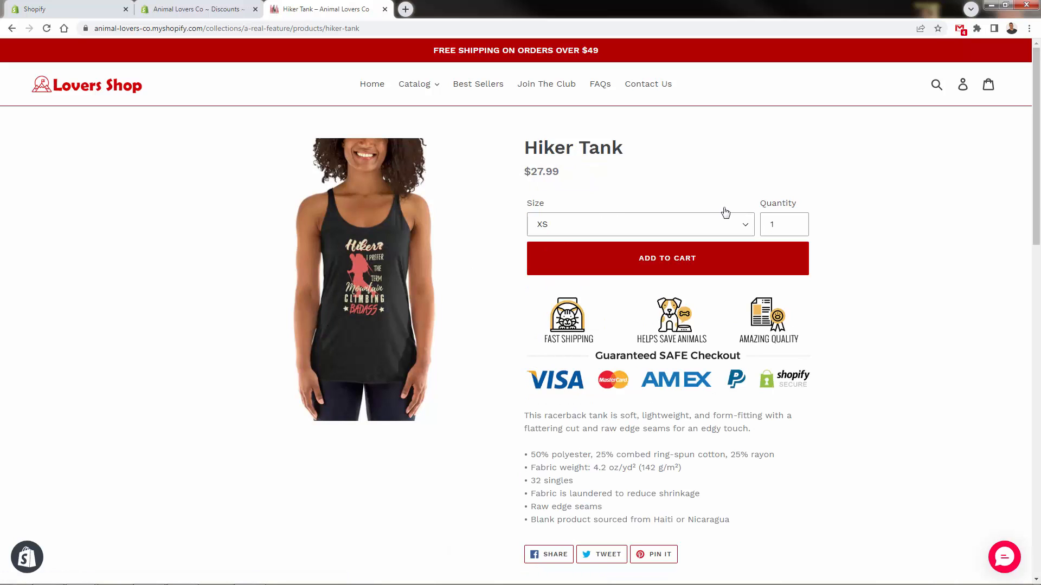
pyautogui.click(783, 224)
pyautogui.write('2')
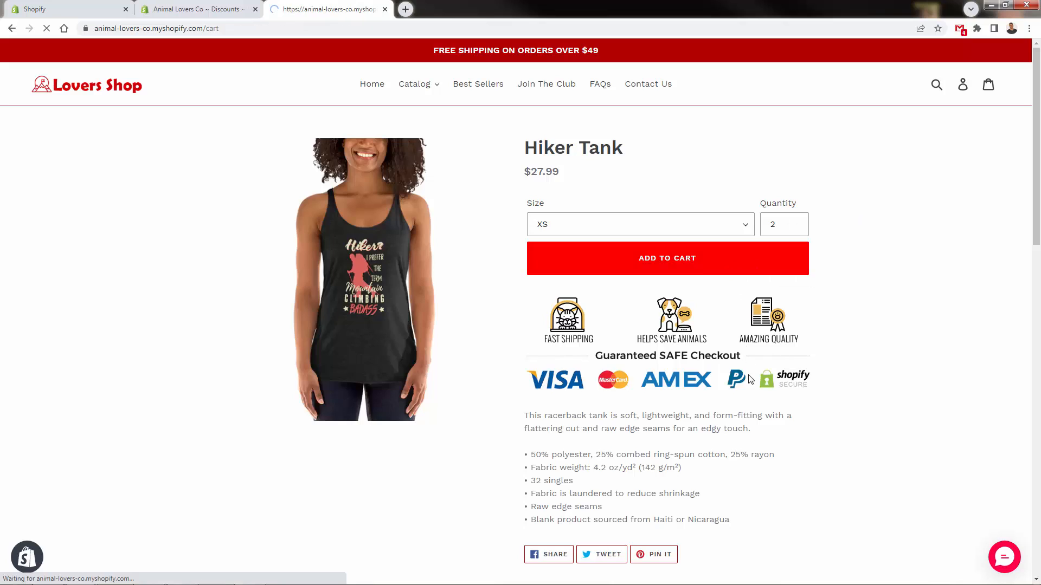
pyautogui.click(666, 258)
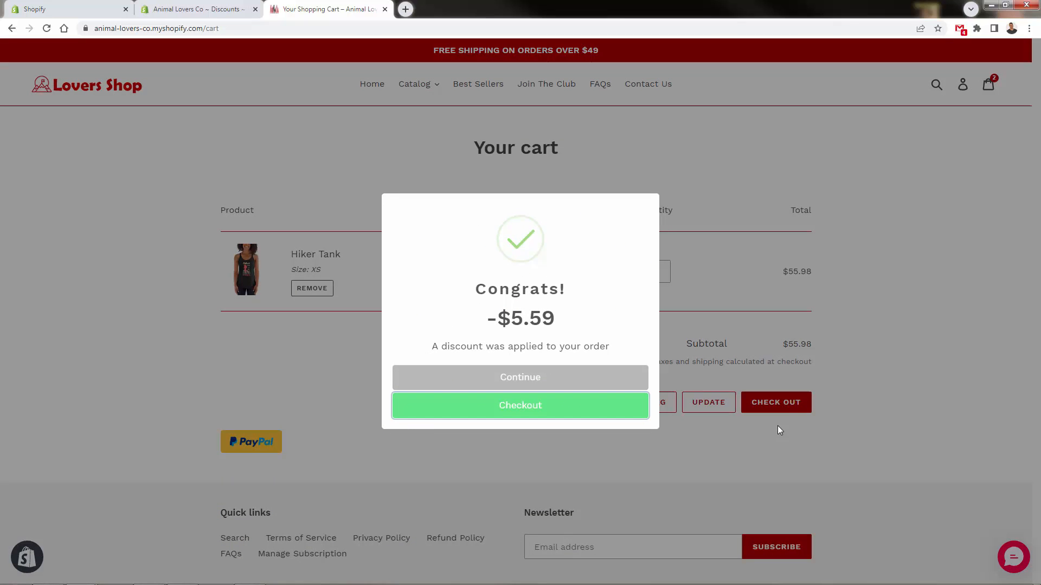
pyautogui.moveTo(776, 421)
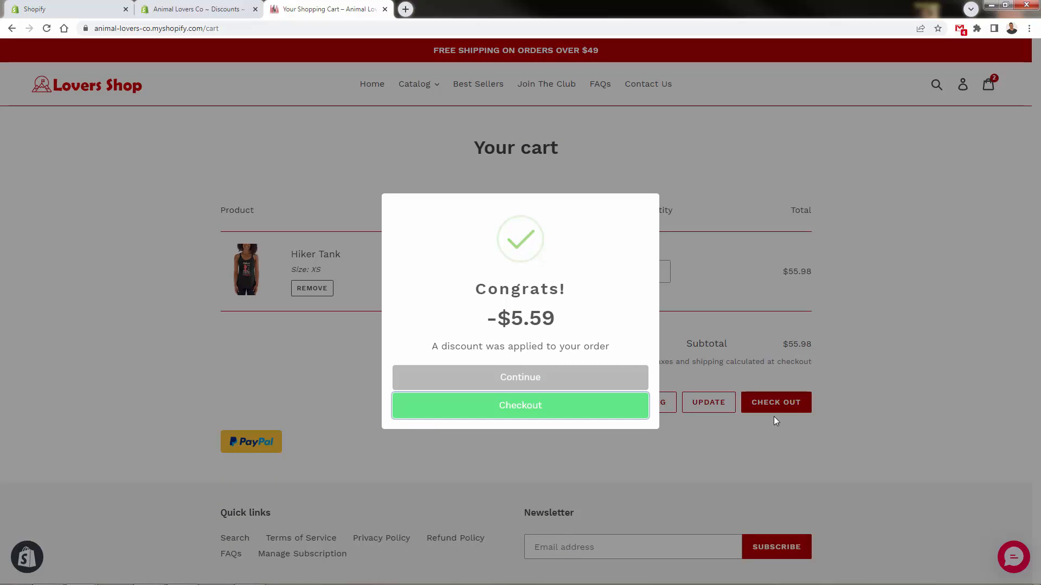
pyautogui.moveTo(781, 400)
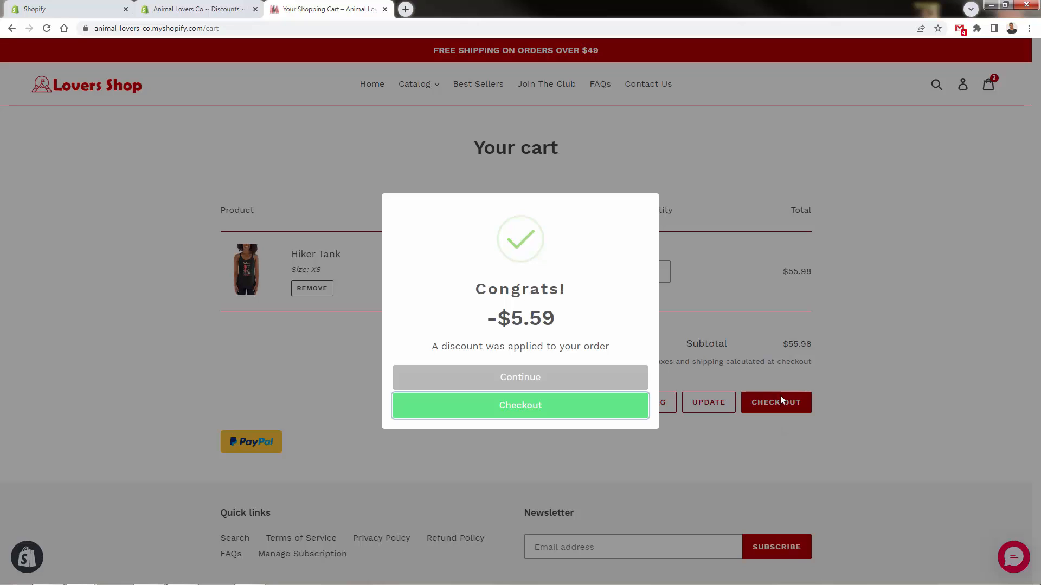
pyautogui.moveTo(585, 251)
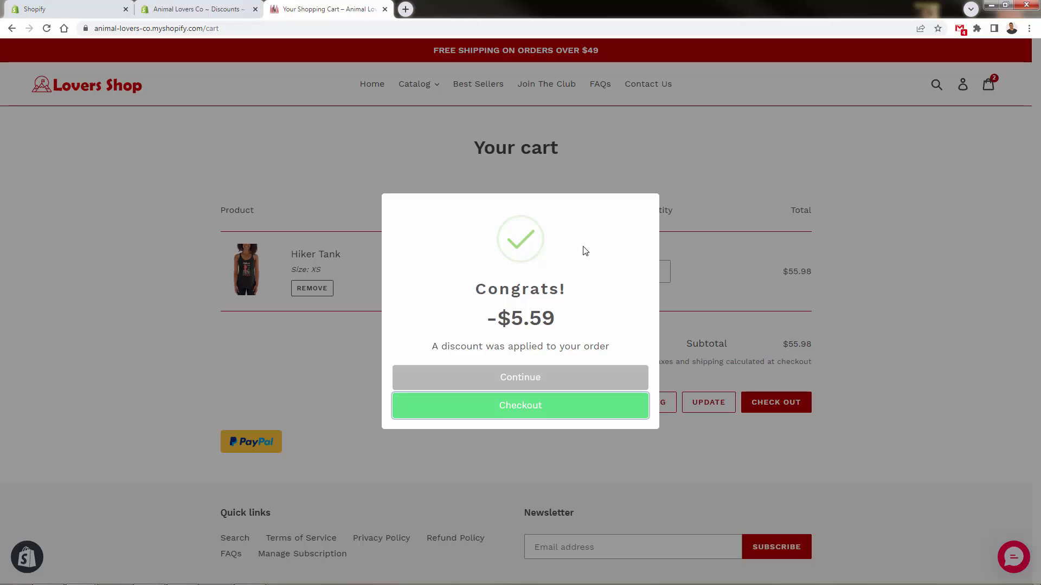
pyautogui.moveTo(577, 254)
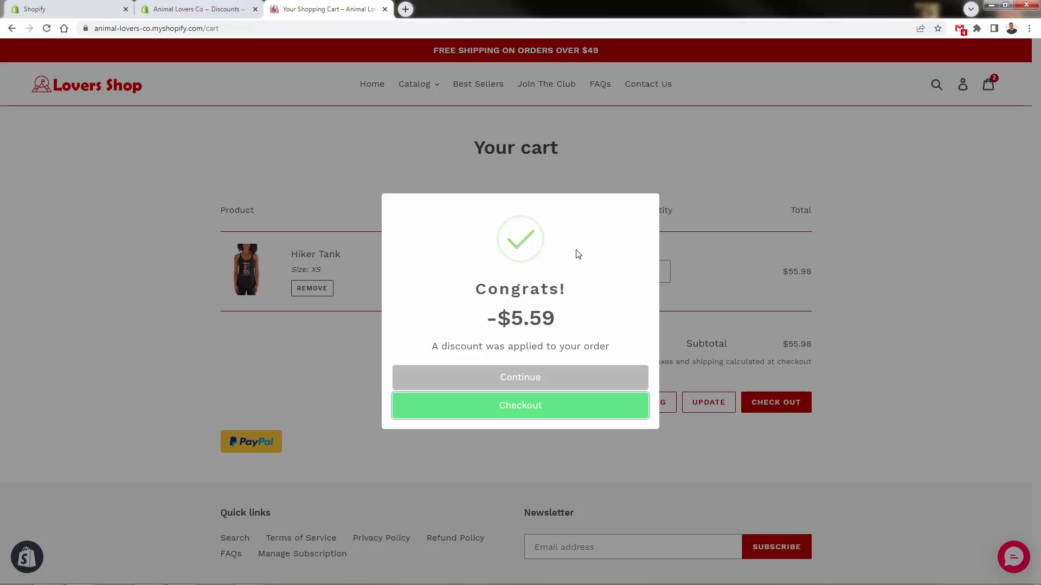
pyautogui.moveTo(499, 256)
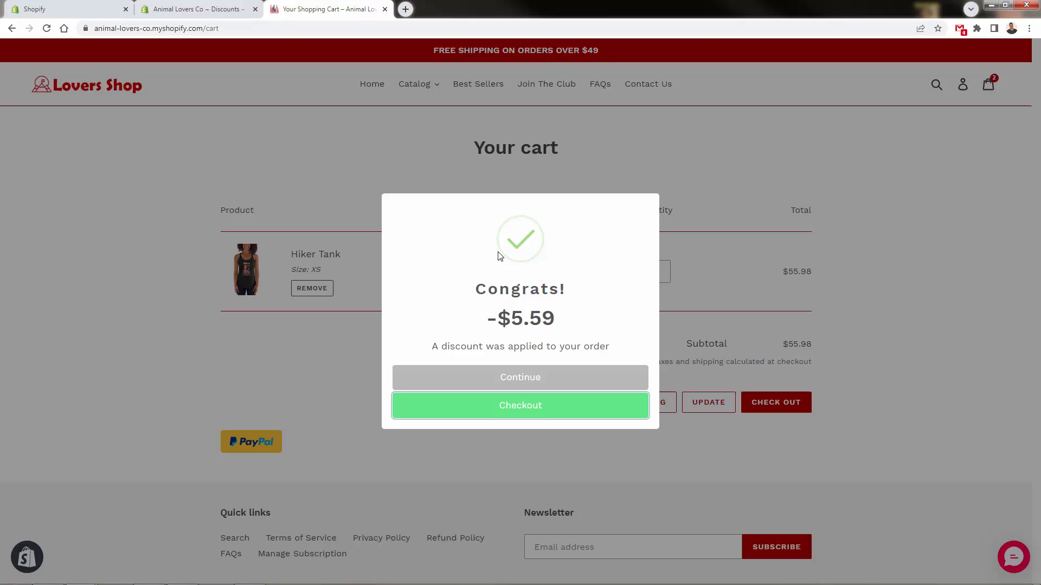
pyautogui.moveTo(474, 296)
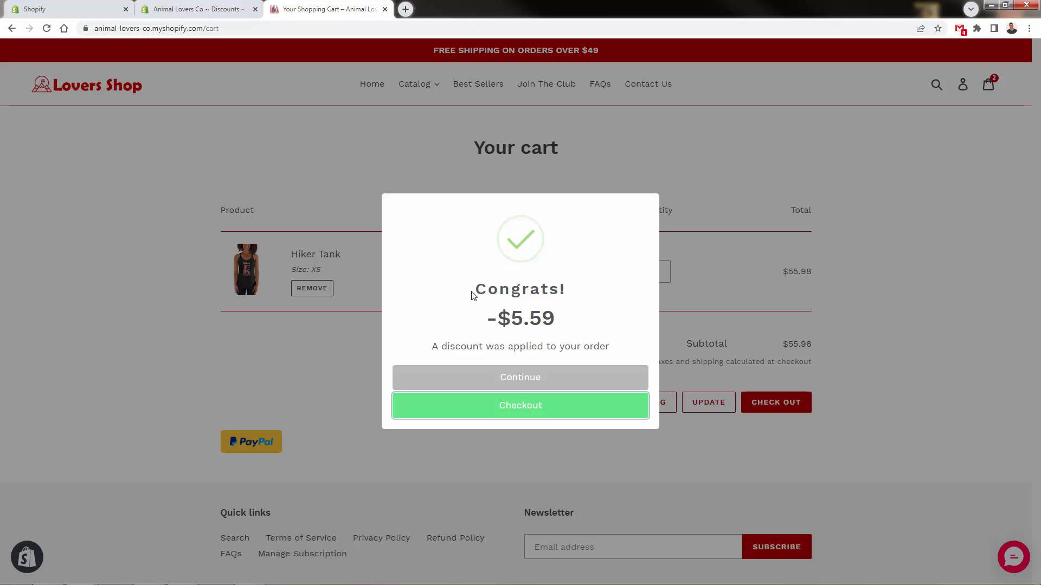
pyautogui.moveTo(525, 416)
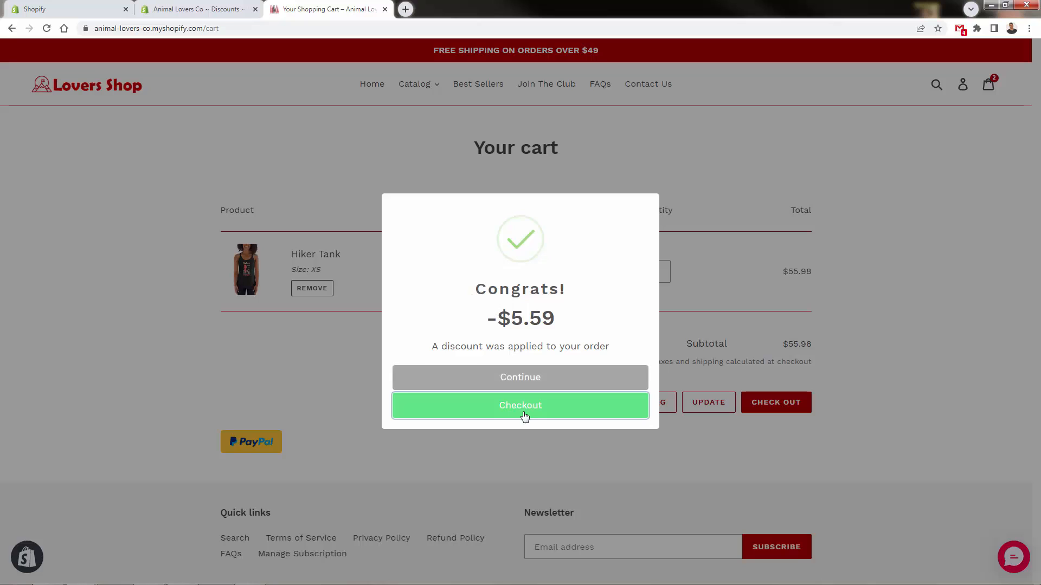
pyautogui.moveTo(557, 409)
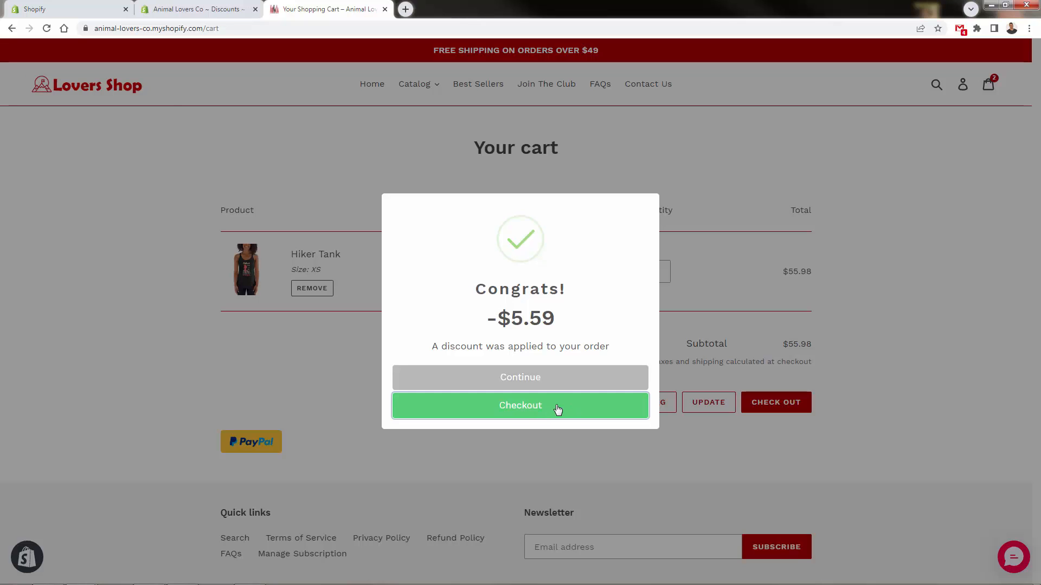
pyautogui.moveTo(554, 419)
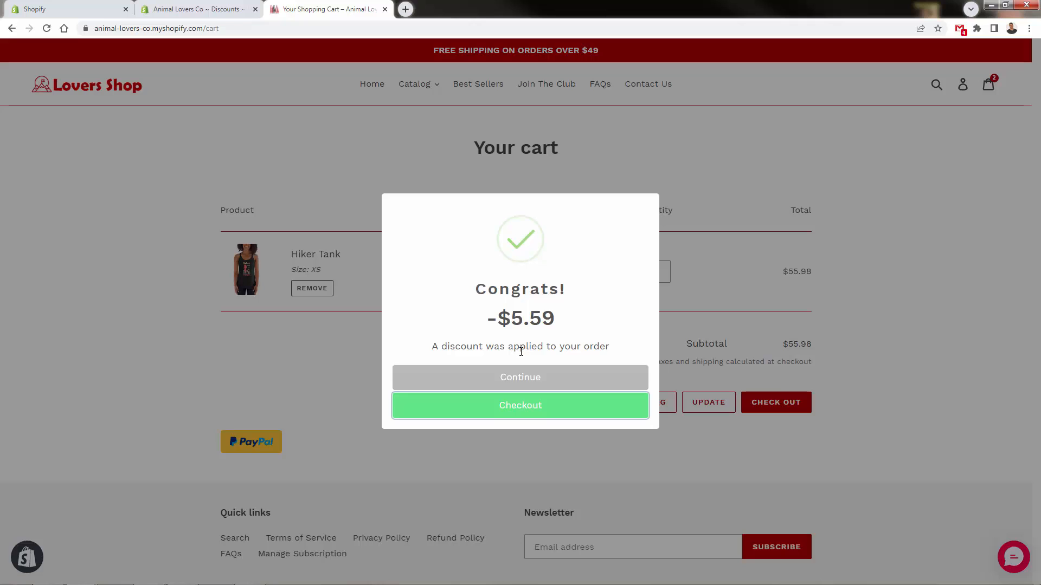
pyautogui.moveTo(524, 358)
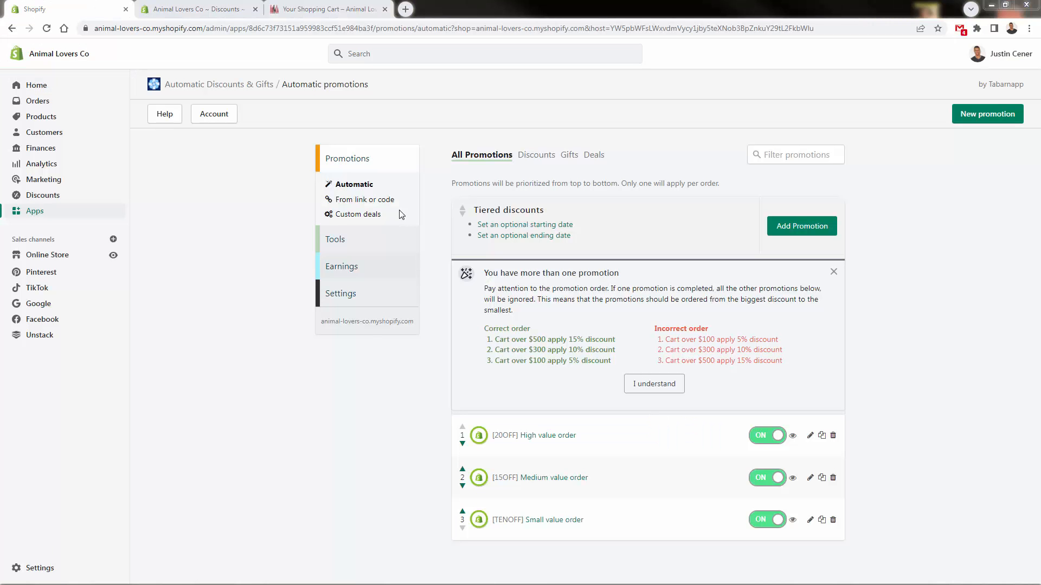
# Go through From link or code and Custom deals to Automatic, showing 20OFF, 15OFF and TENOFF enabled.
pyautogui.click(364, 199)
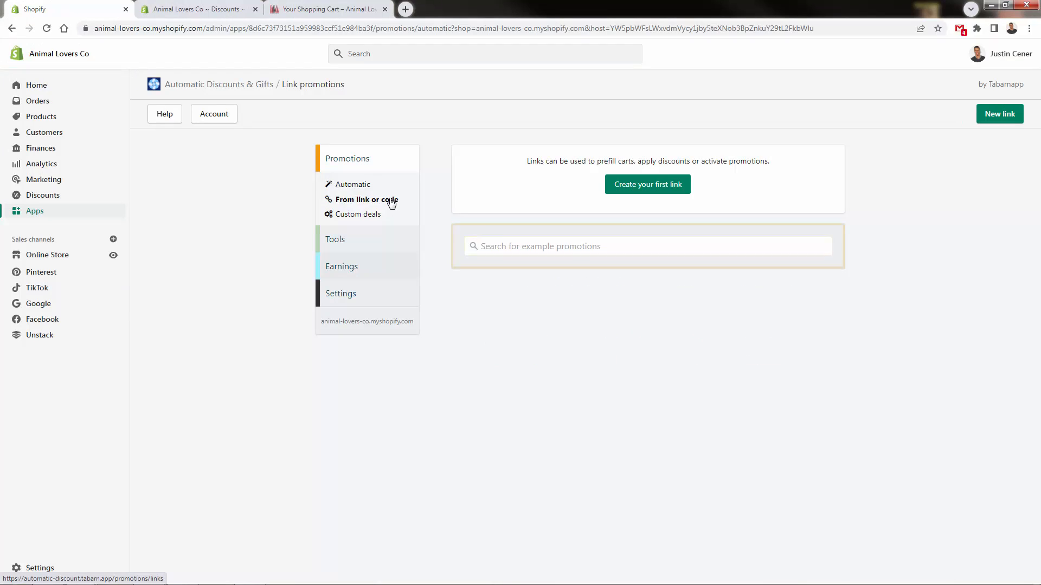
pyautogui.click(357, 214)
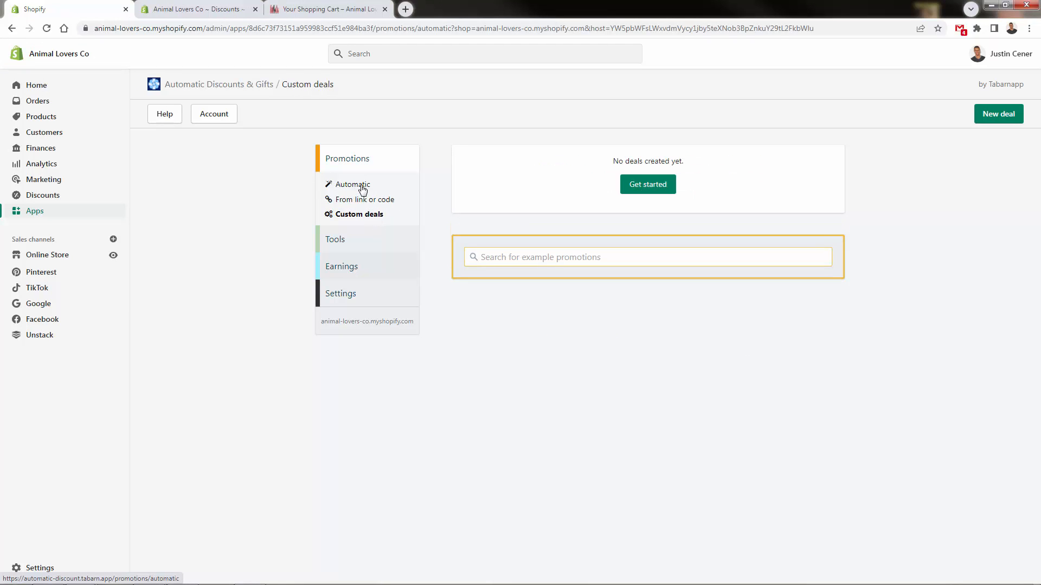
pyautogui.click(353, 184)
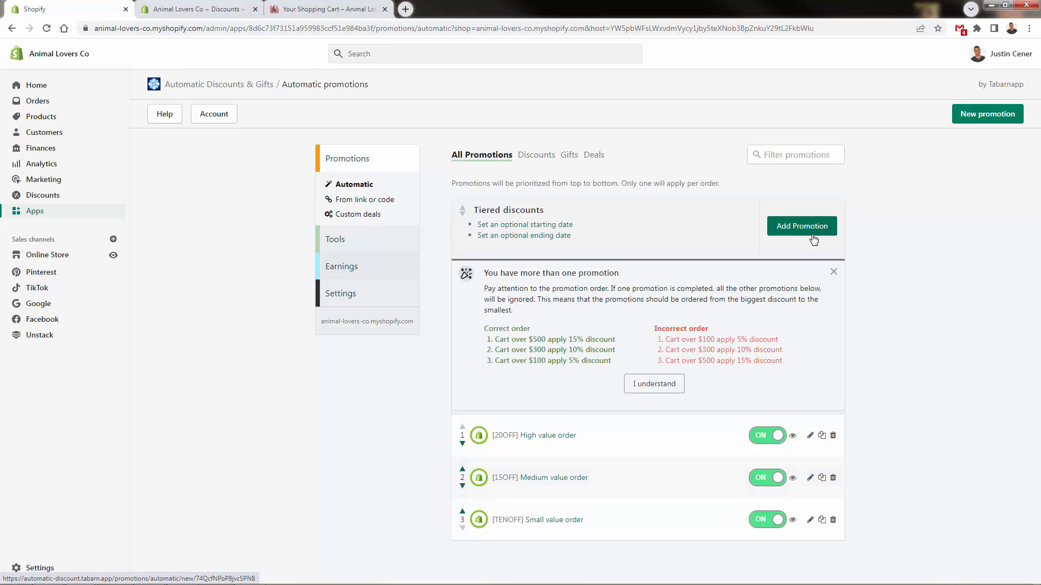
pyautogui.moveTo(1002, 120)
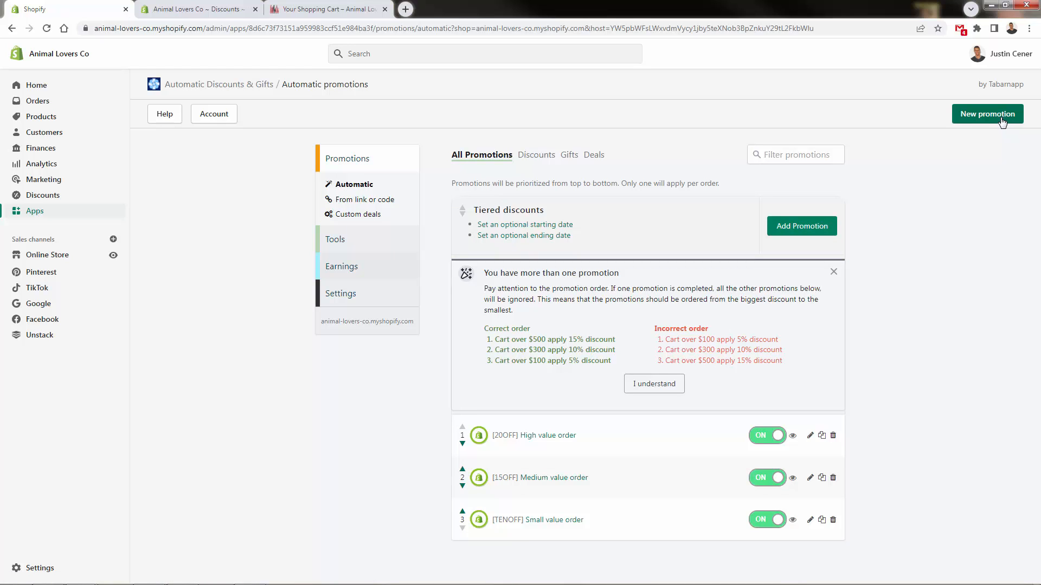
pyautogui.moveTo(363, 257)
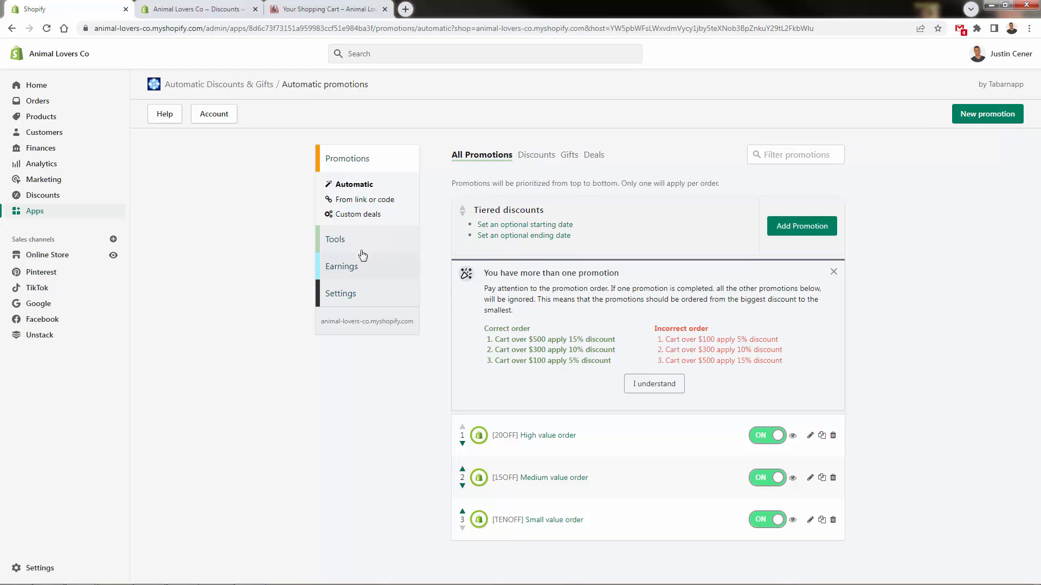
# Visit the app's Tools and Earnings pages, then open the Settings overview.
pyautogui.click(335, 239)
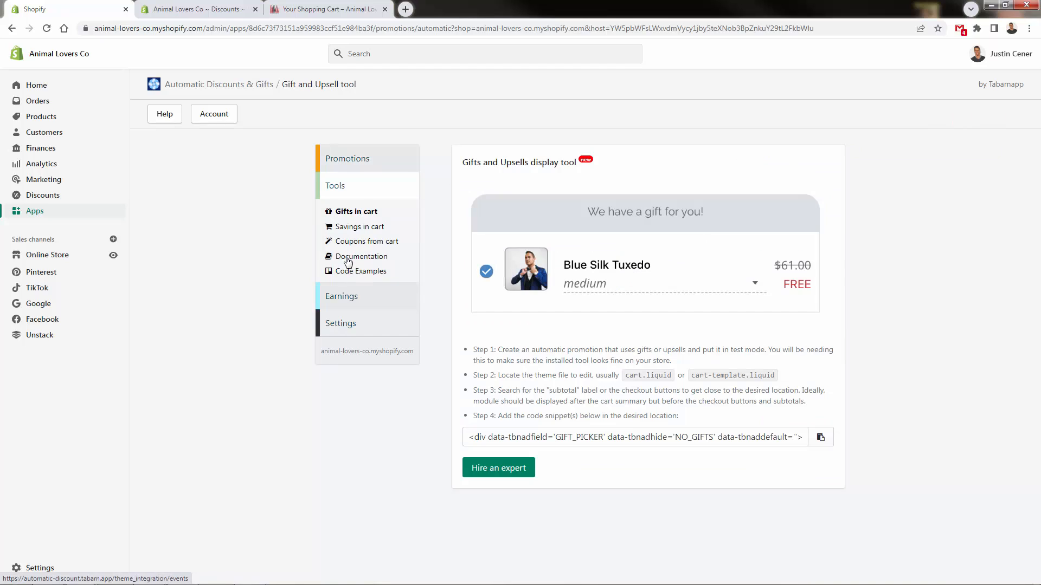
pyautogui.moveTo(354, 304)
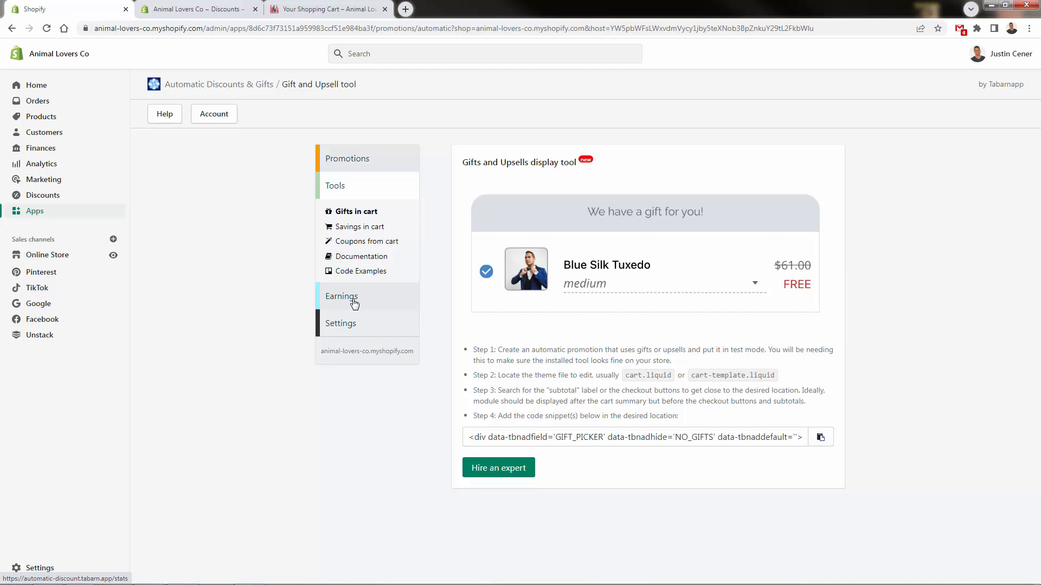
pyautogui.click(341, 296)
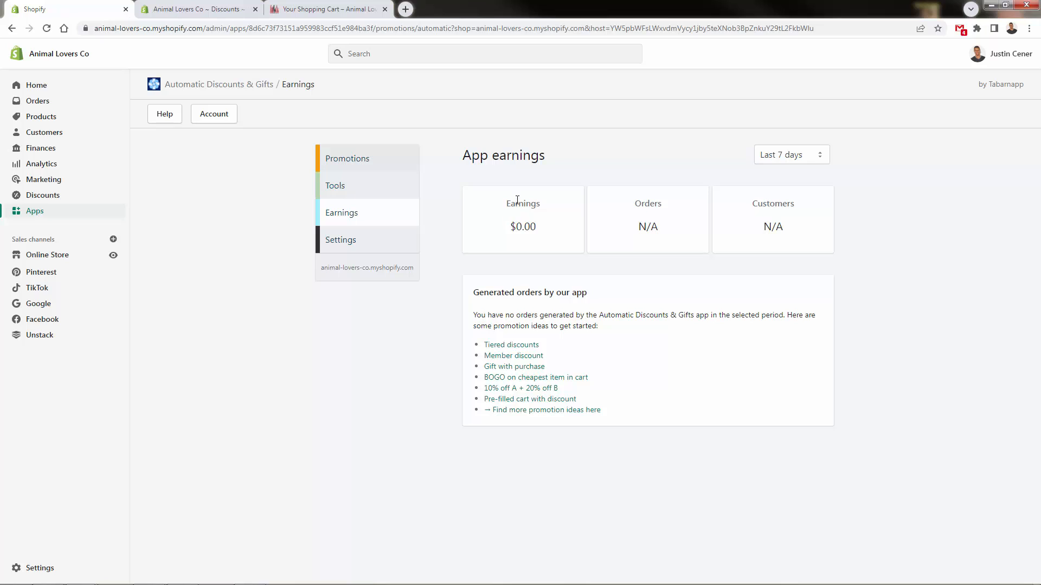
pyautogui.moveTo(785, 171)
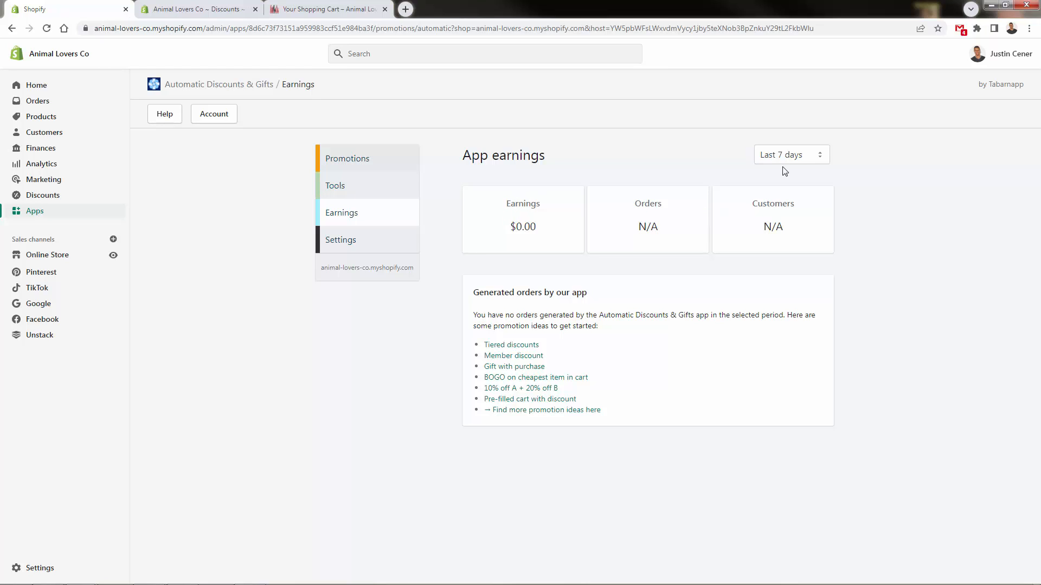
pyautogui.moveTo(375, 256)
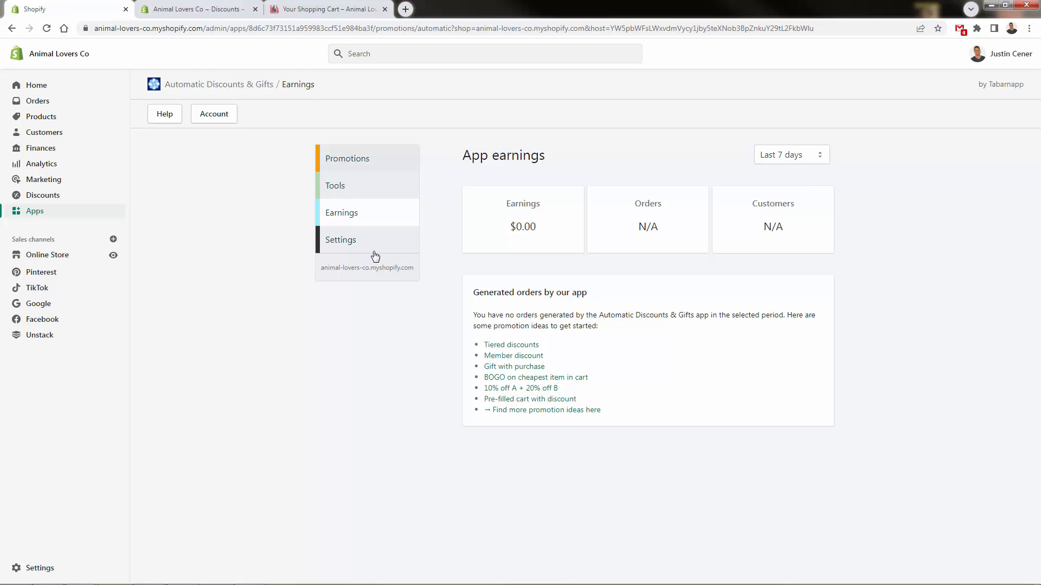
pyautogui.click(340, 240)
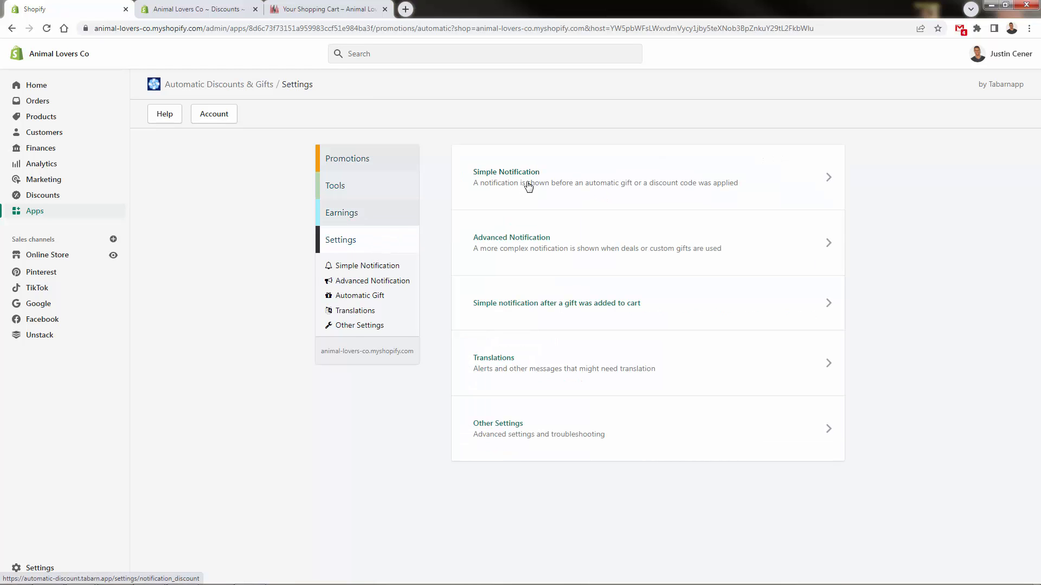
# Review Simple Notification, Automatic Gift and Translations settings, save them, then open Help.
pyautogui.click(505, 178)
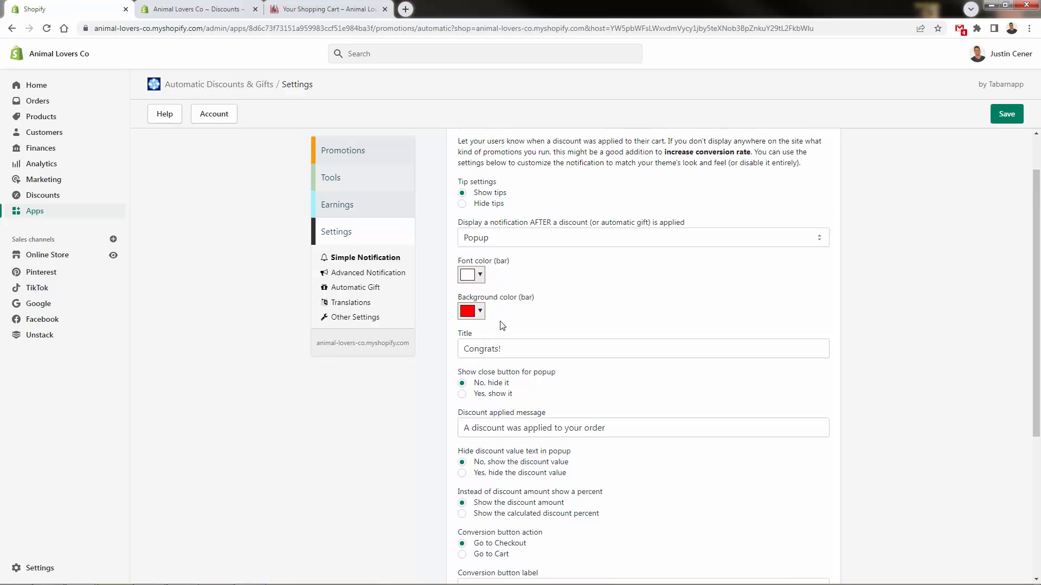
pyautogui.scroll(-3)
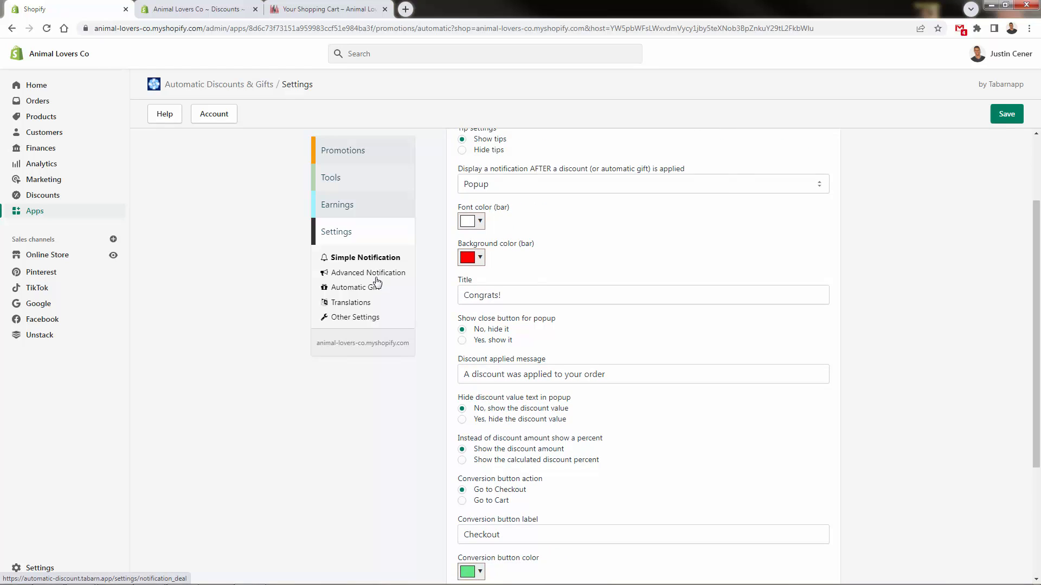
pyautogui.click(358, 287)
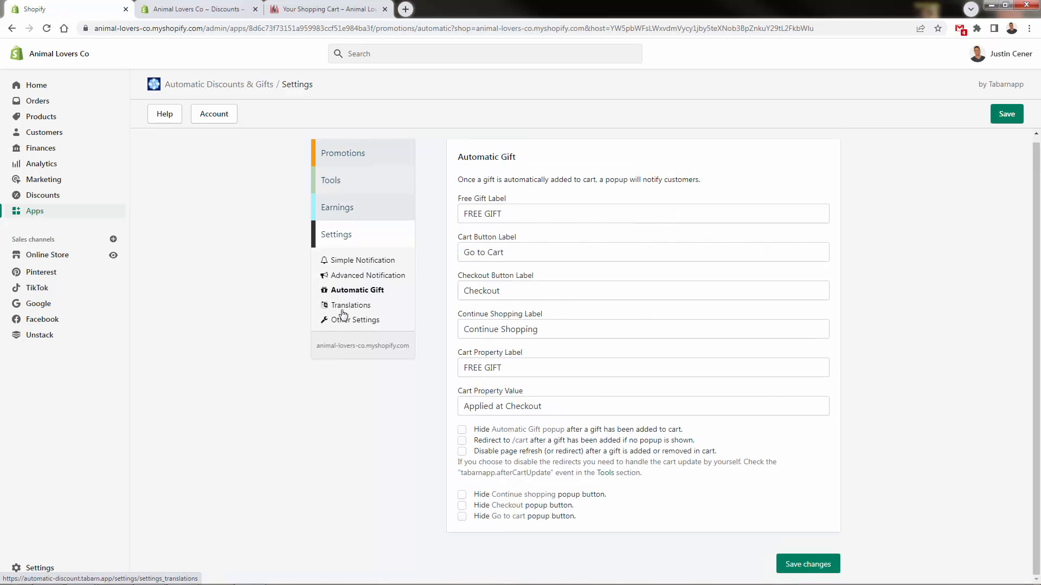
pyautogui.click(352, 305)
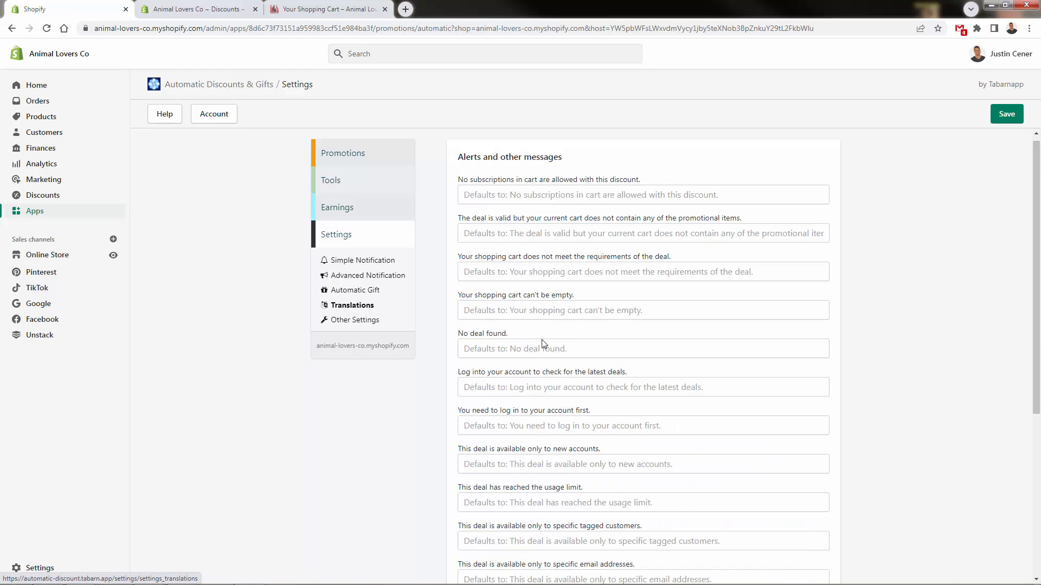
pyautogui.click(1006, 113)
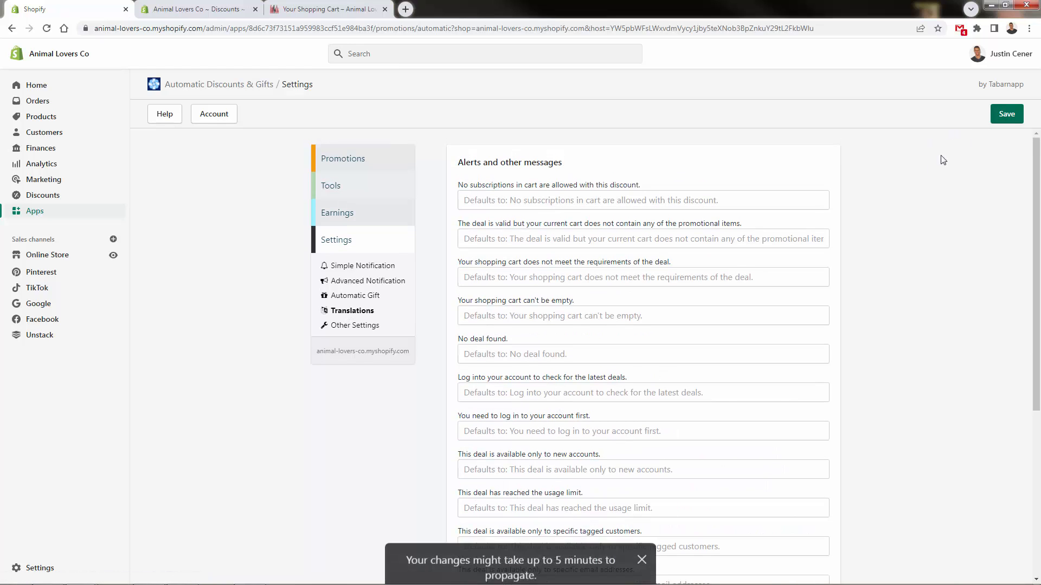
pyautogui.click(164, 114)
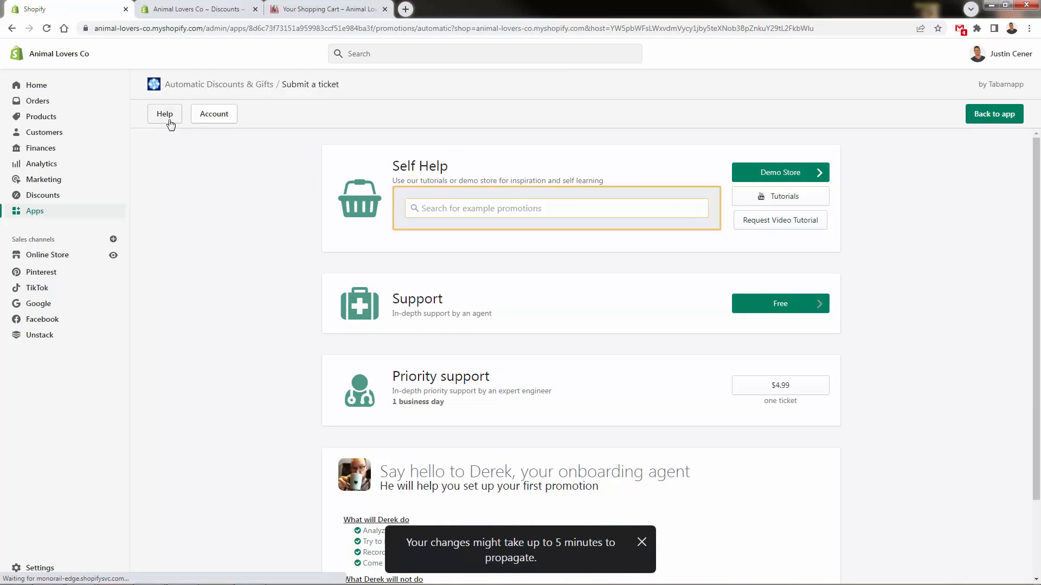
# Leave the Submit a ticket page for the app's main page, then return to the storefront cart tab.
pyautogui.scroll(-3)
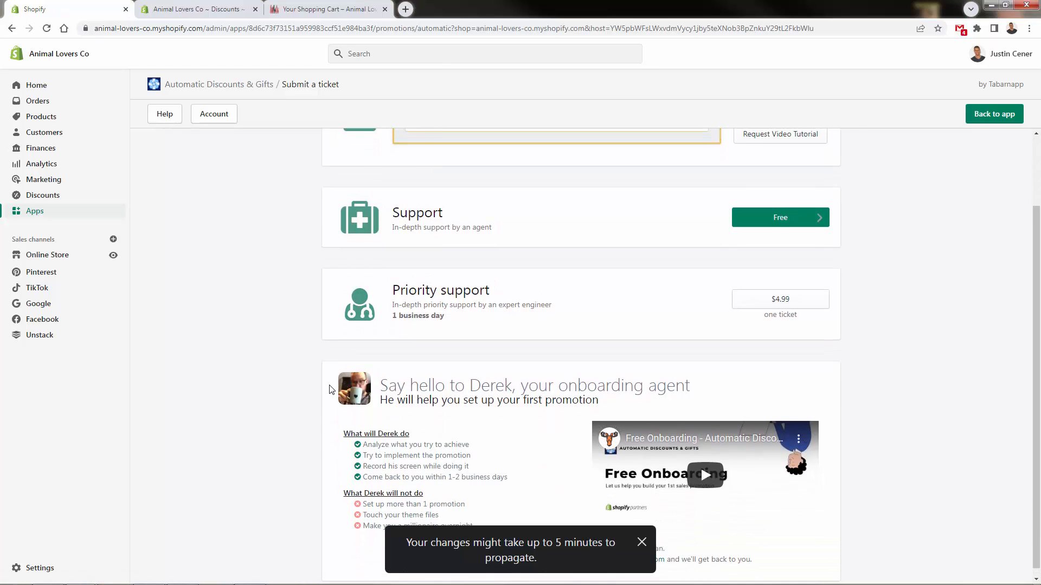
pyautogui.scroll(3)
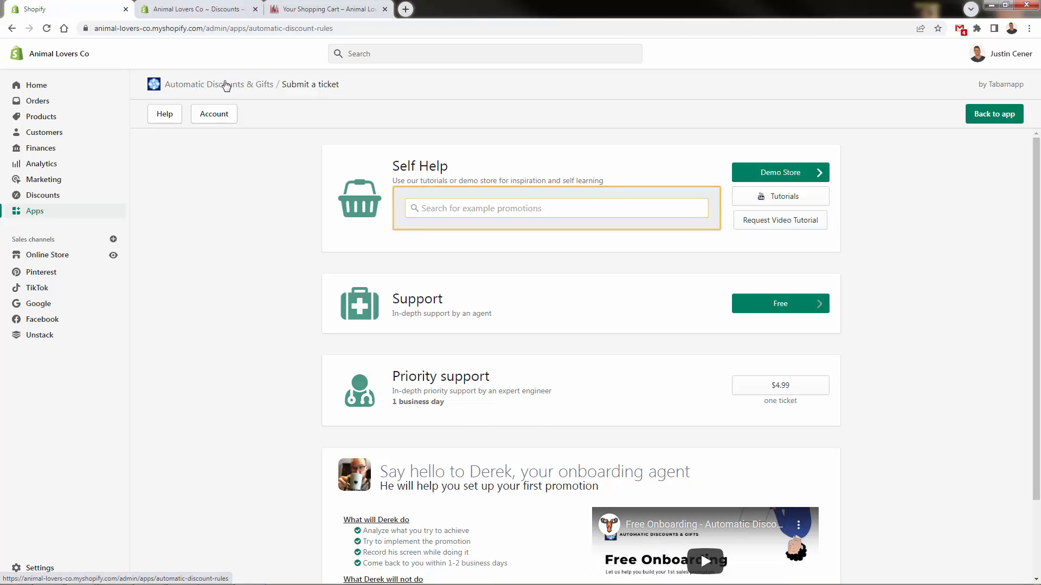
pyautogui.click(218, 83)
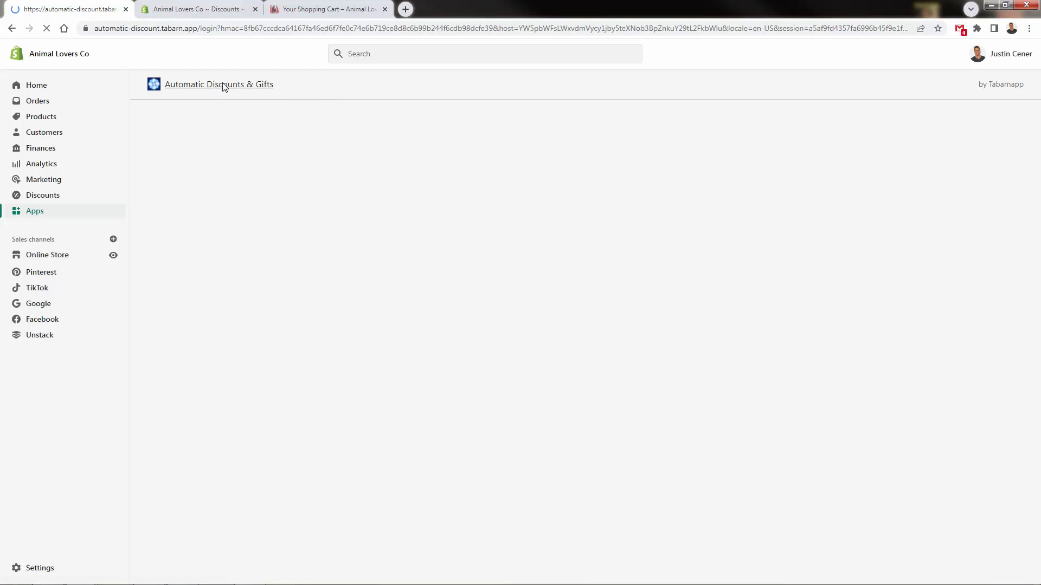
pyautogui.click(325, 9)
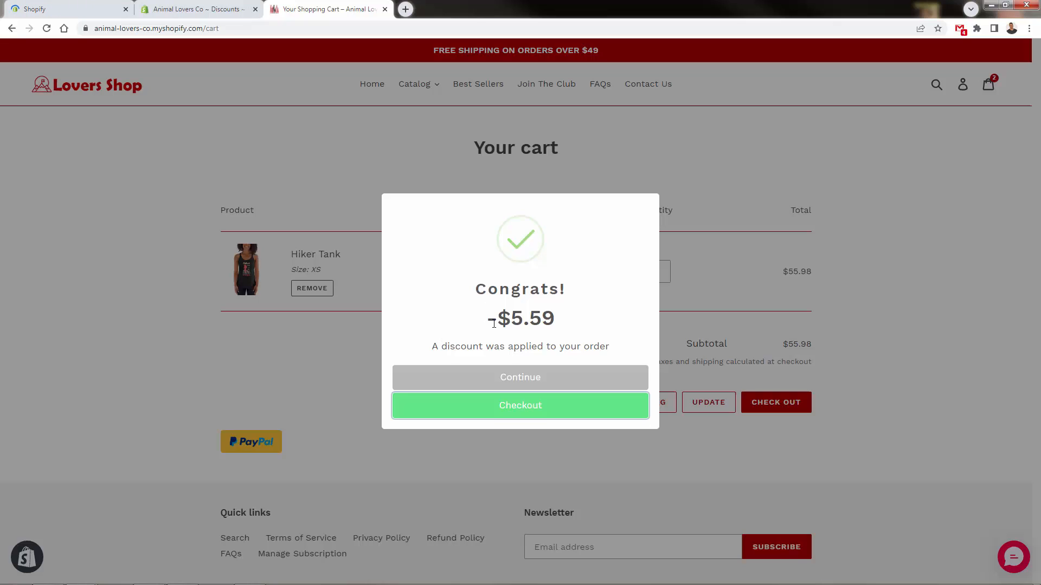
pyautogui.moveTo(495, 290)
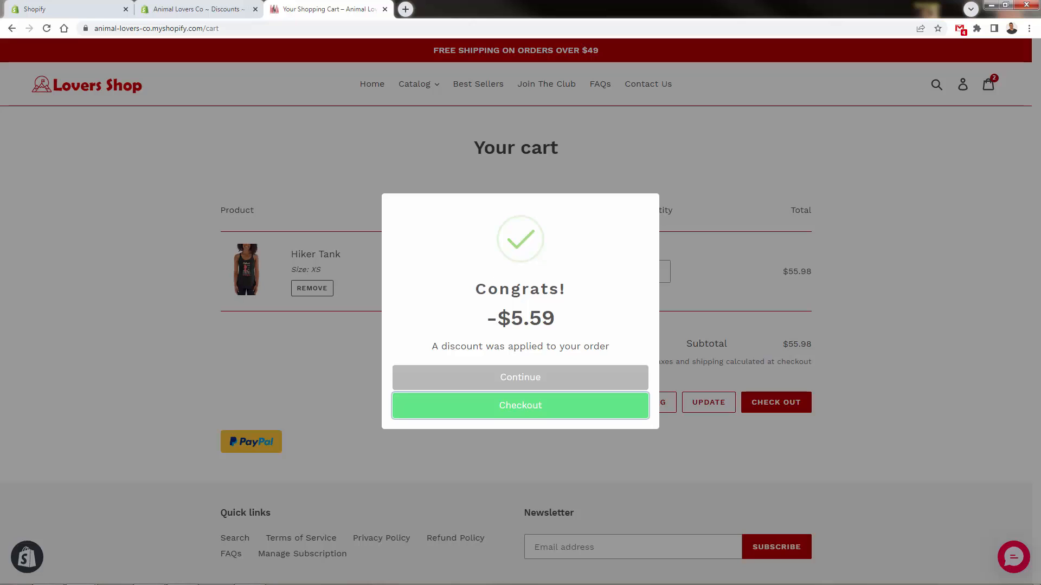
pyautogui.moveTo(537, 418)
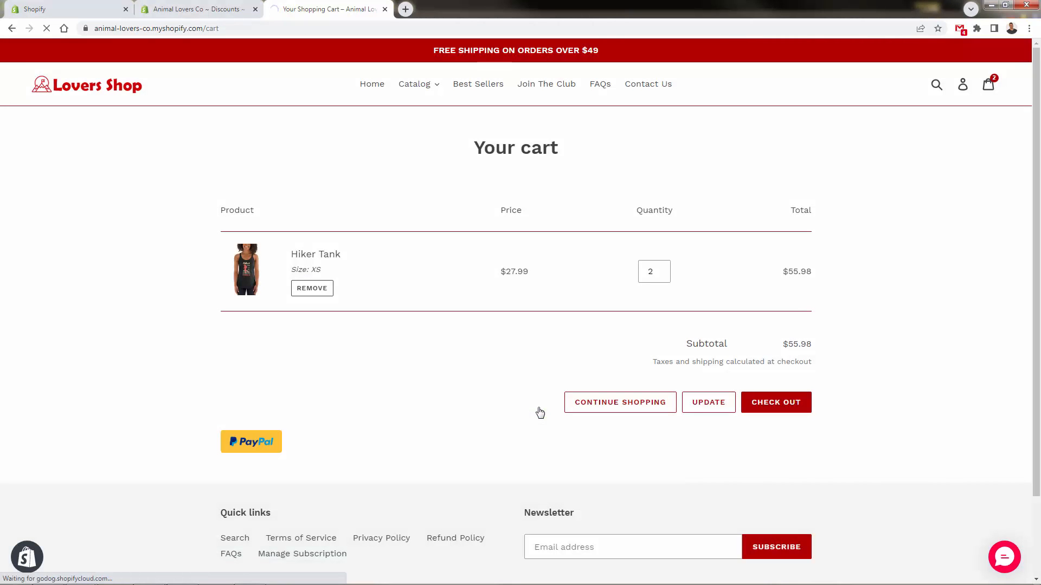
# Proceed to checkout and confirm TENOFF takes $5.59 off two Hiker Tanks, totalling $50.39.
pyautogui.click(775, 402)
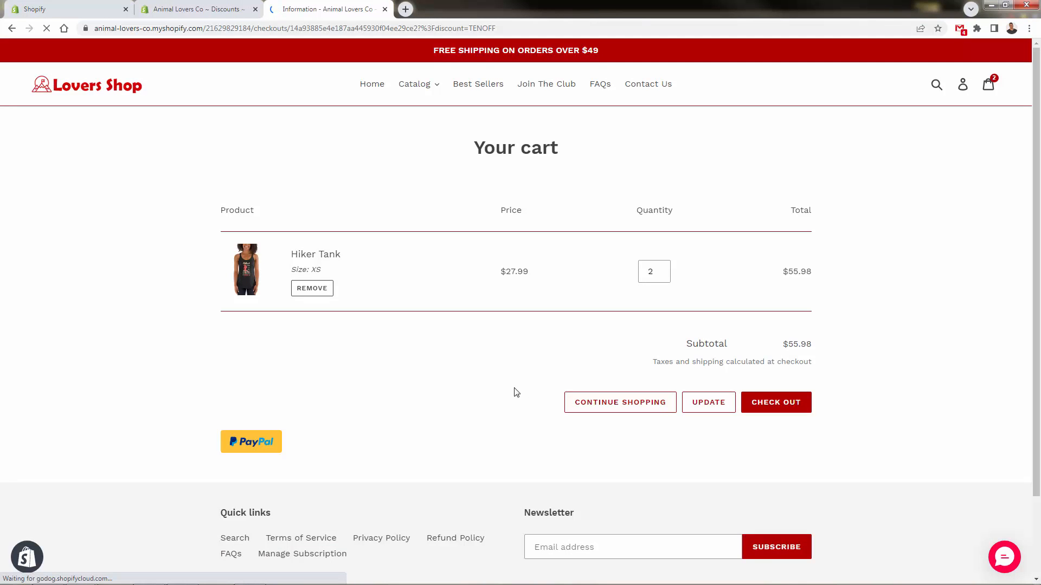
pyautogui.click(775, 402)
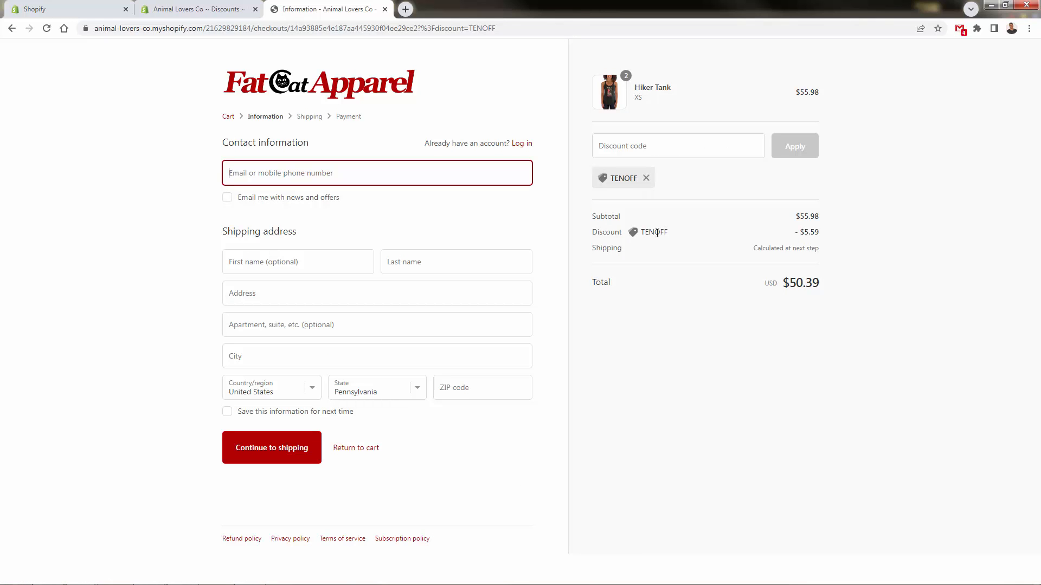
pyautogui.moveTo(641, 234)
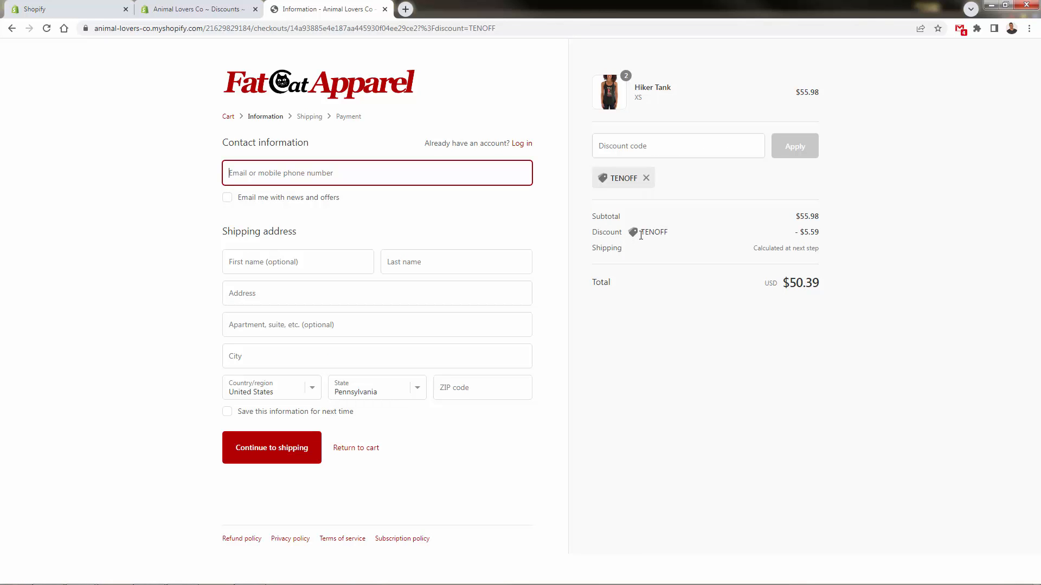